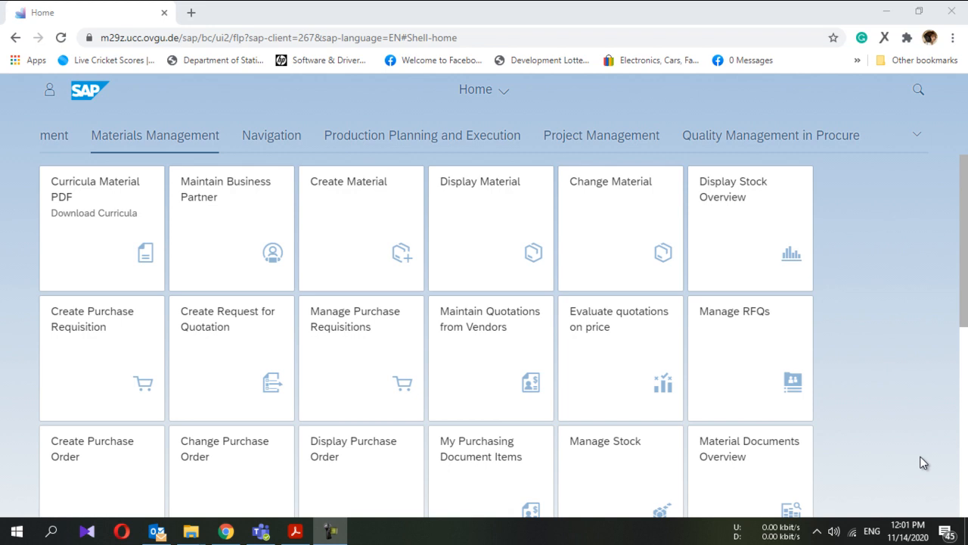
mouse_move(65, 341)
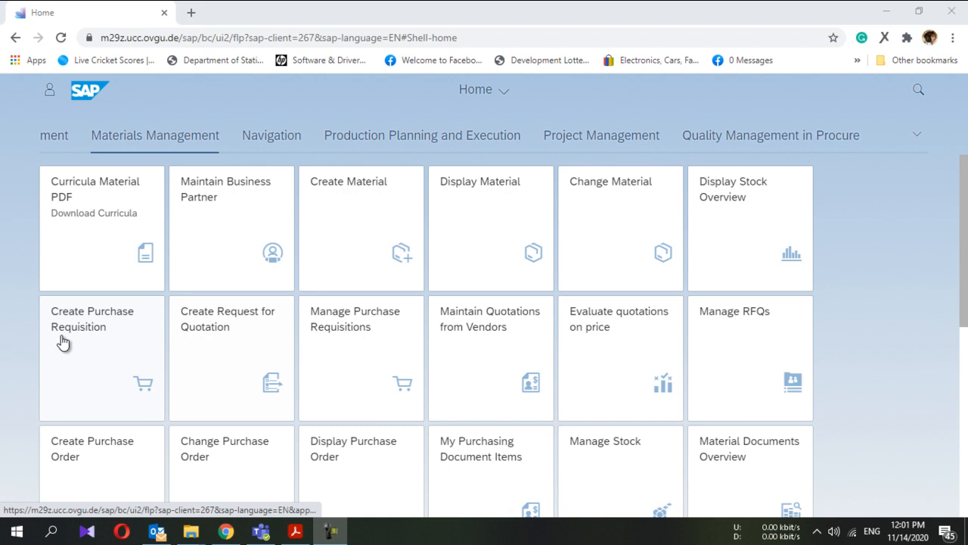
mouse_move(40, 340)
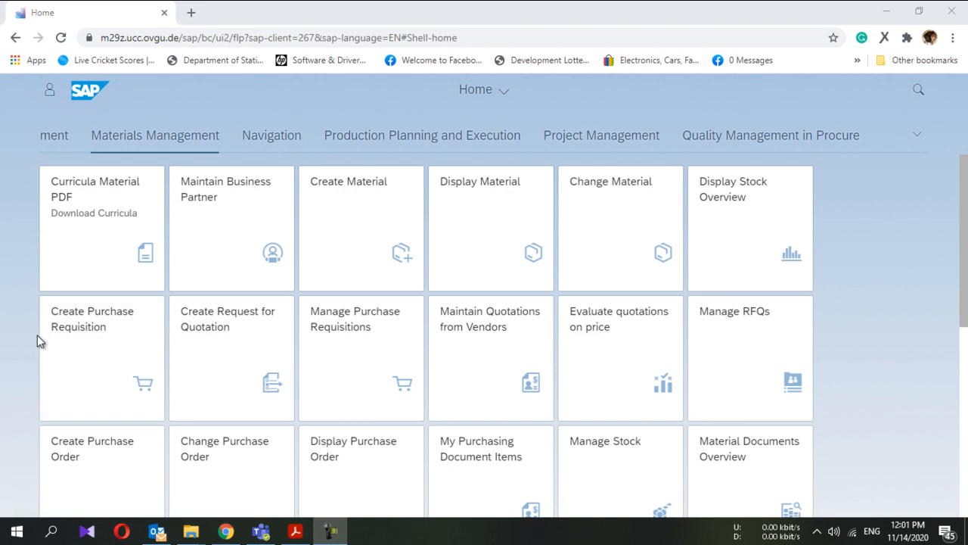
mouse_move(170, 97)
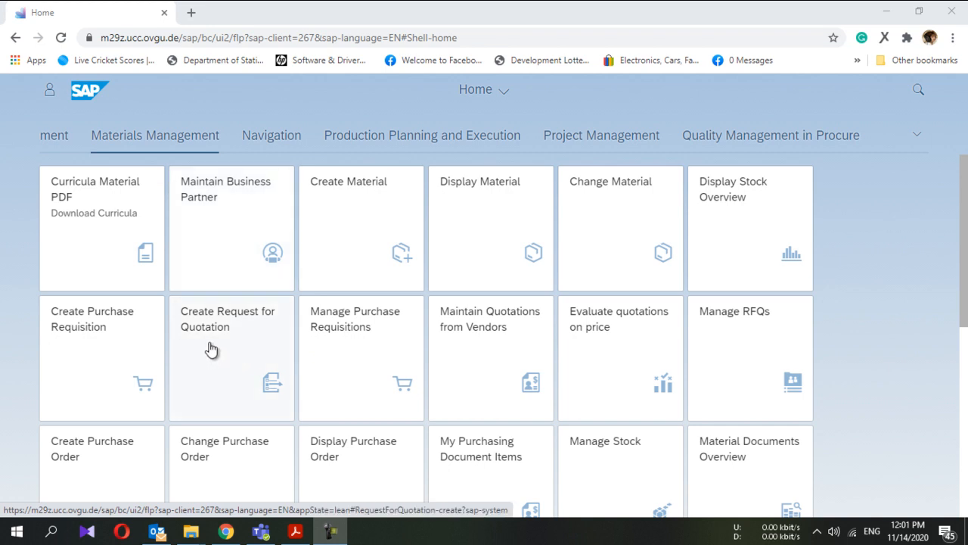
mouse_move(220, 322)
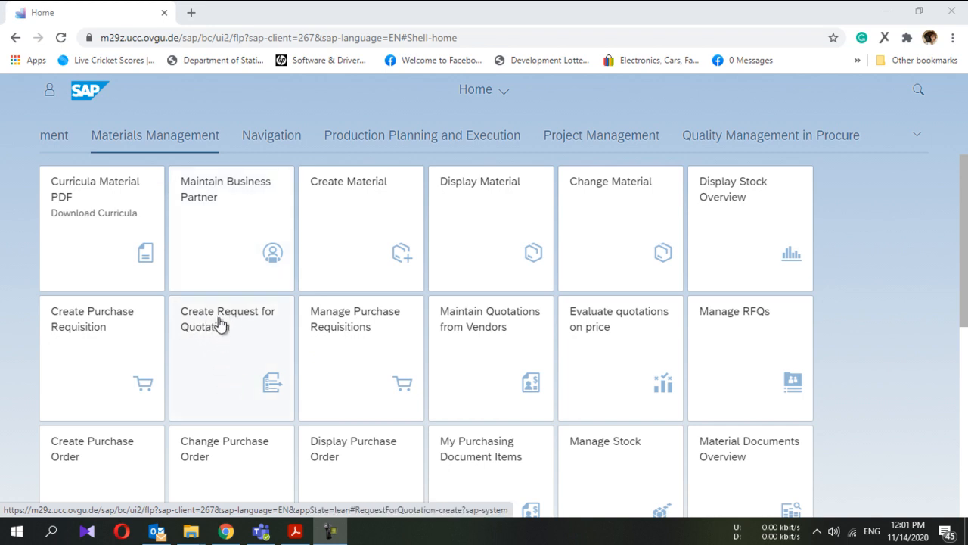
mouse_move(254, 322)
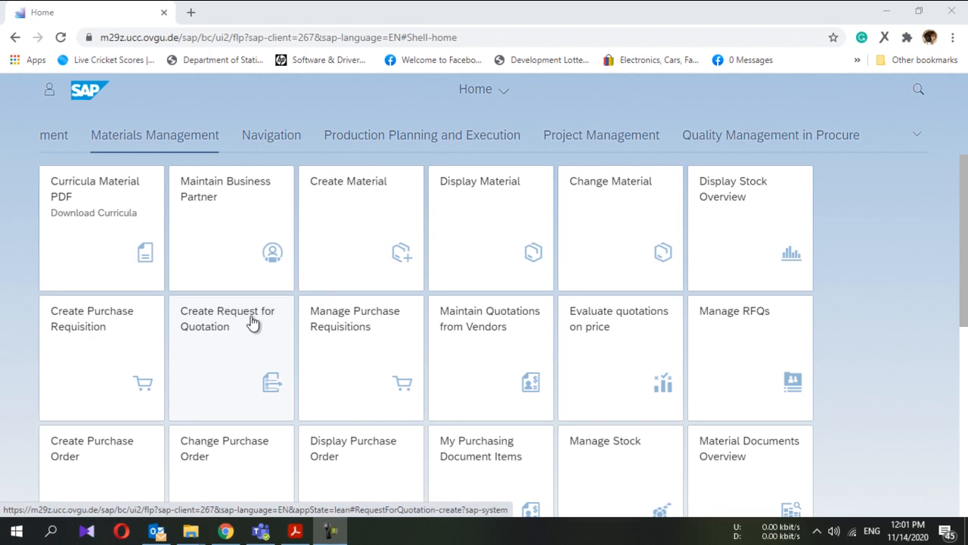
Step: Open Create Request for Quotation and pick 02/14/2021 as the quotation deadline
click(231, 318)
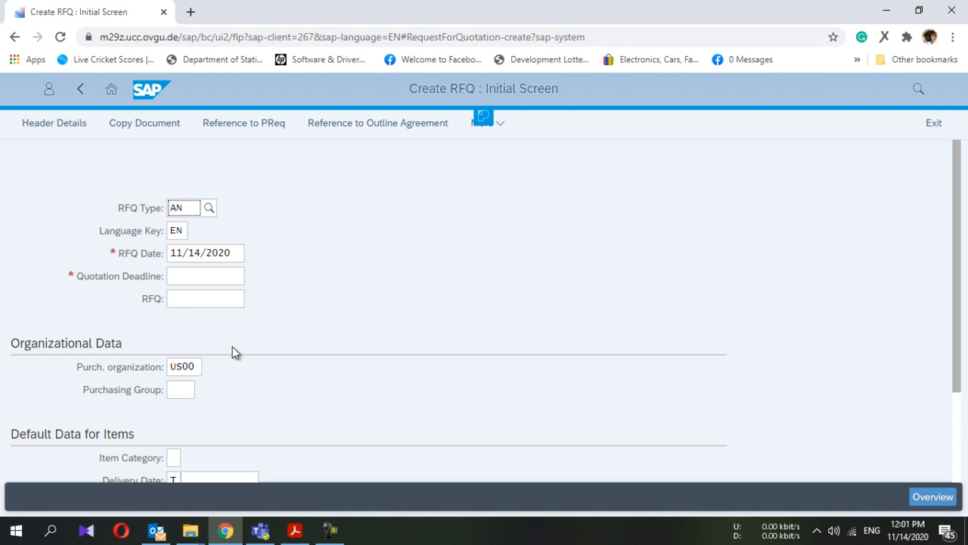
click(204, 253)
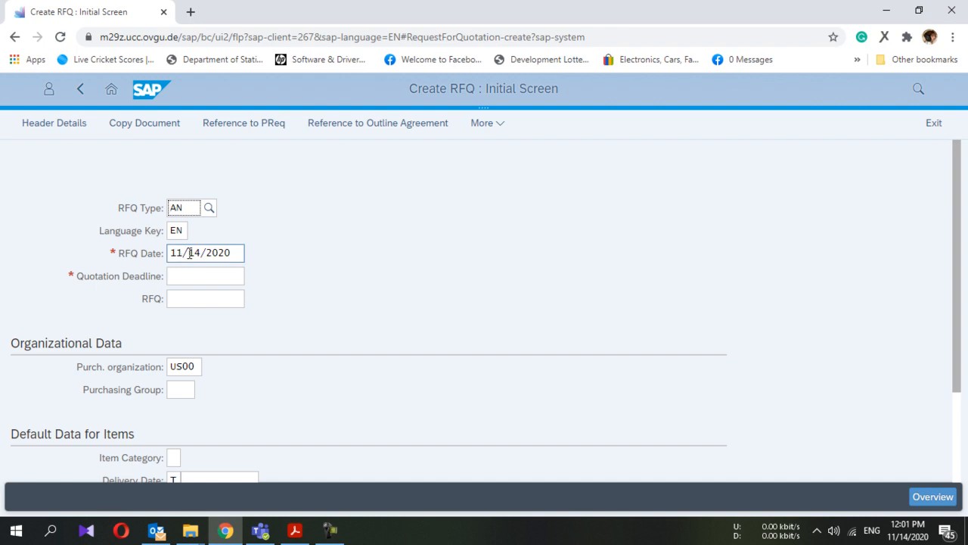
mouse_move(200, 252)
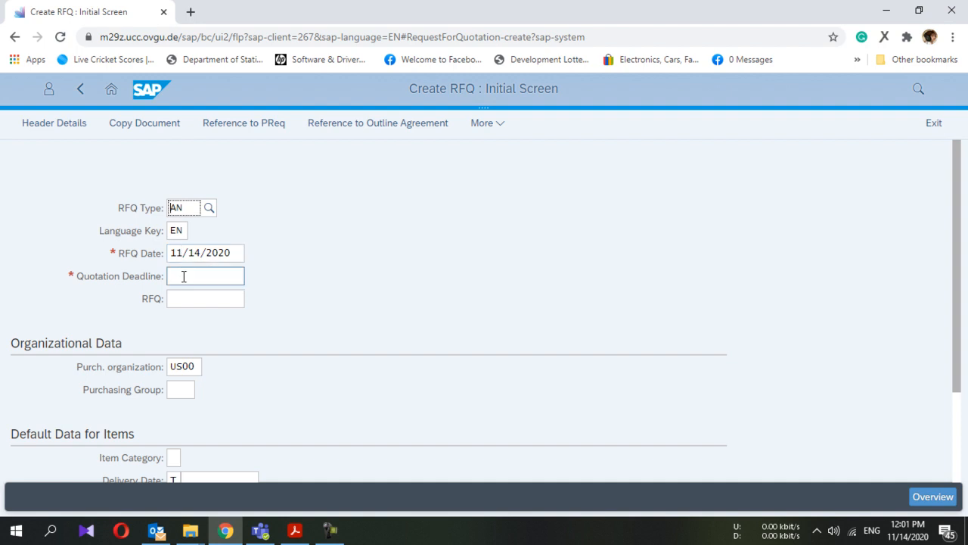
mouse_move(205, 276)
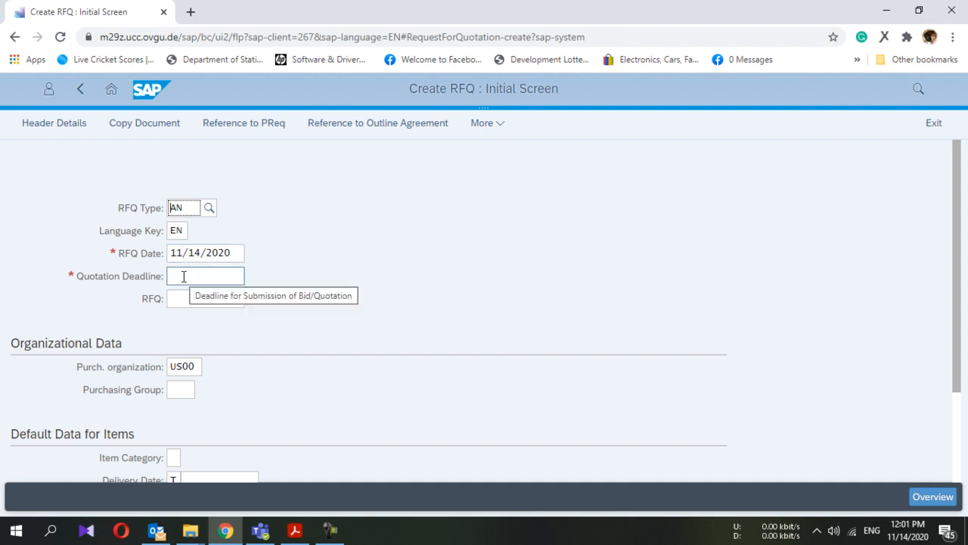
click(205, 275)
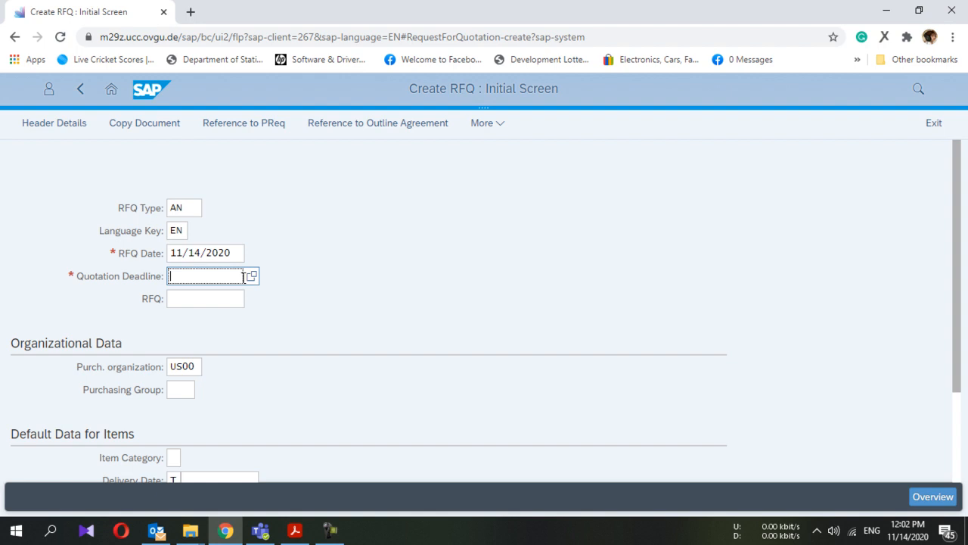
click(251, 275)
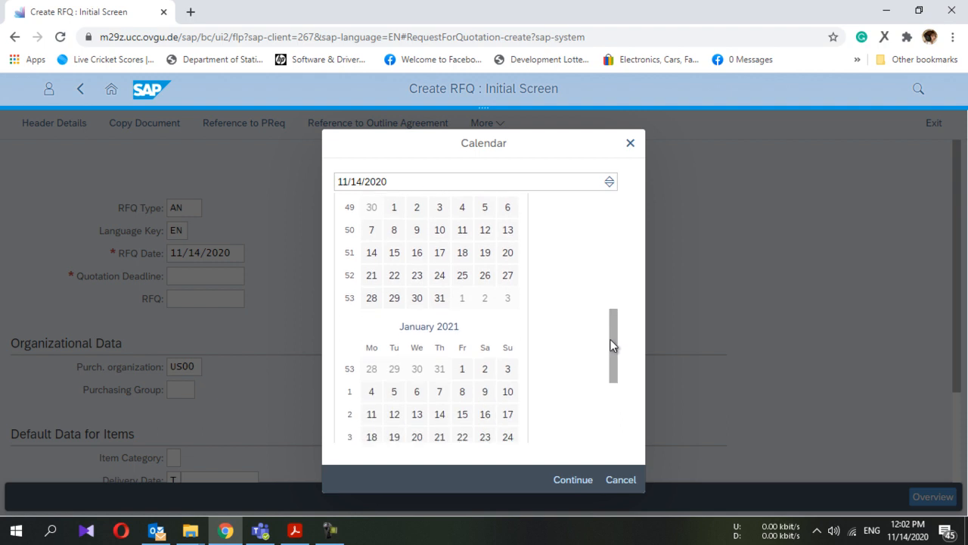
scroll(down, 3)
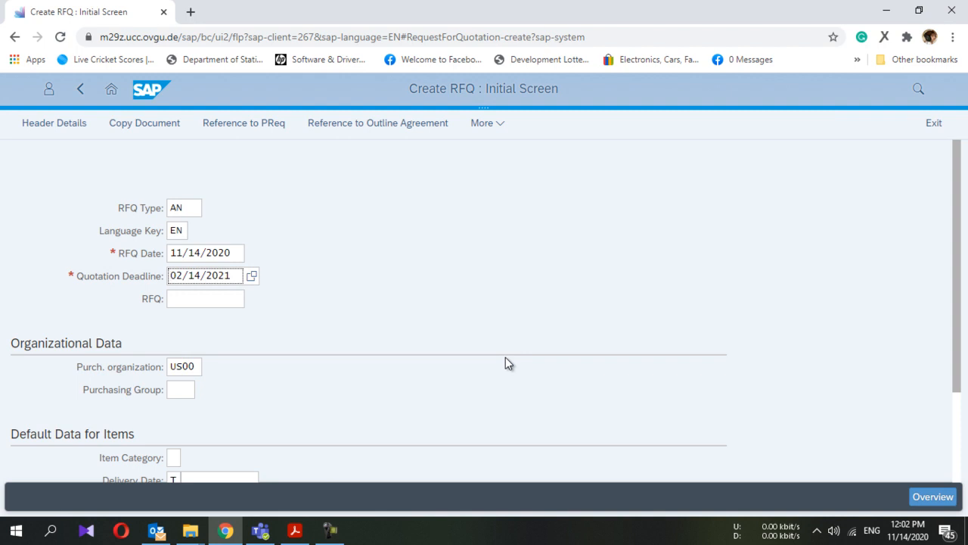
scroll(down, 3)
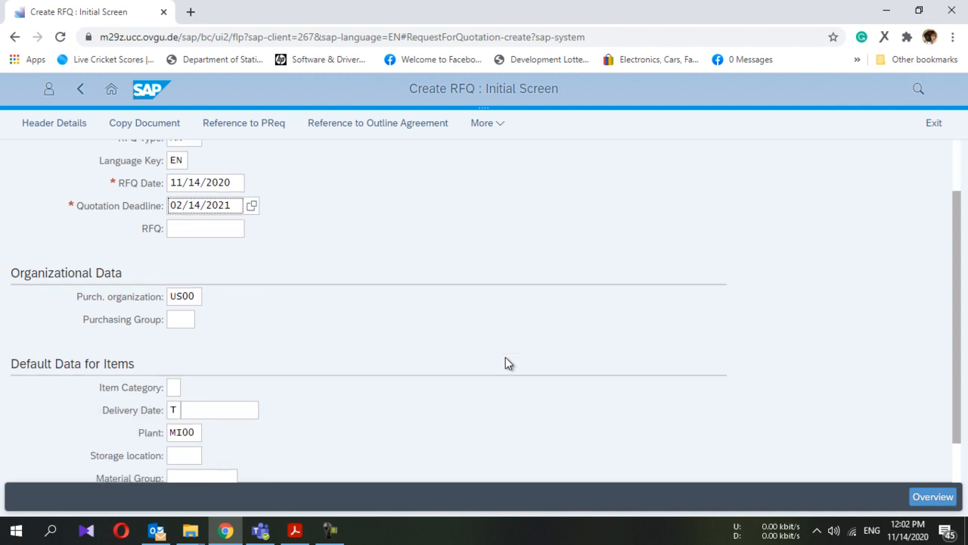
Step: Enter purchasing group N00 (North America)
click(180, 319)
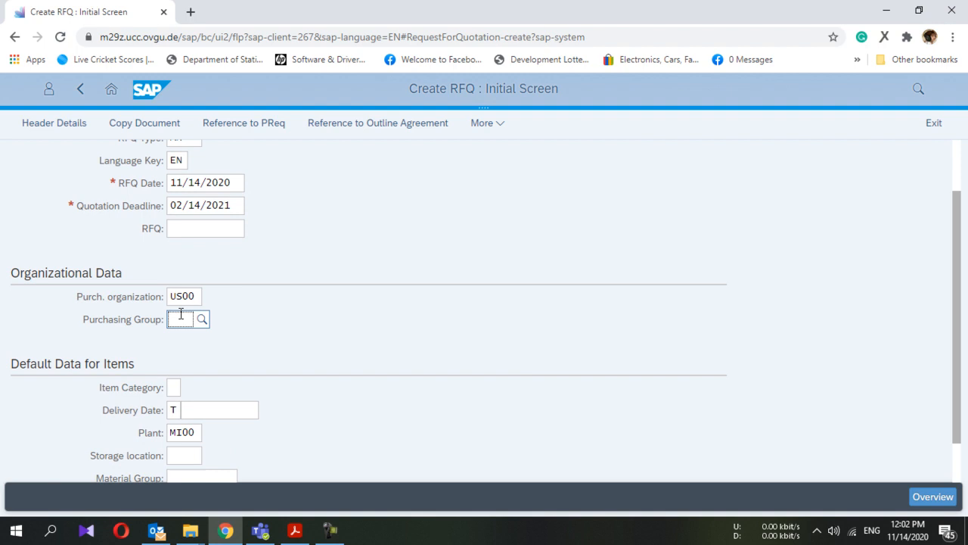
text(N00)
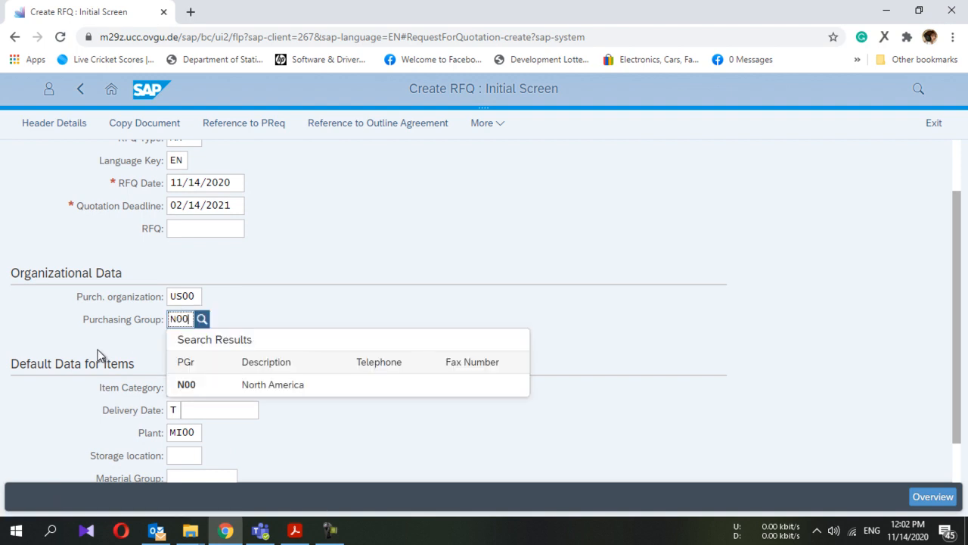
click(186, 385)
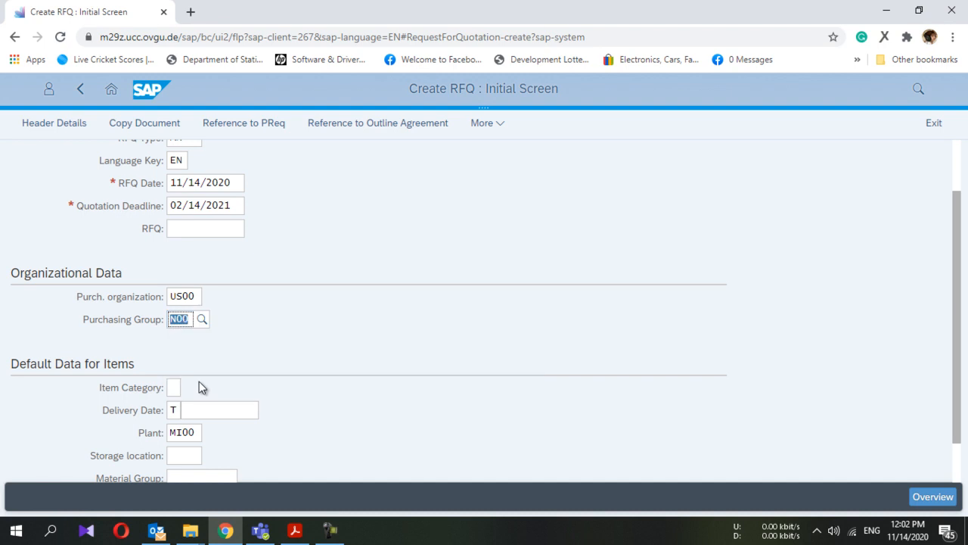
scroll(down, 3)
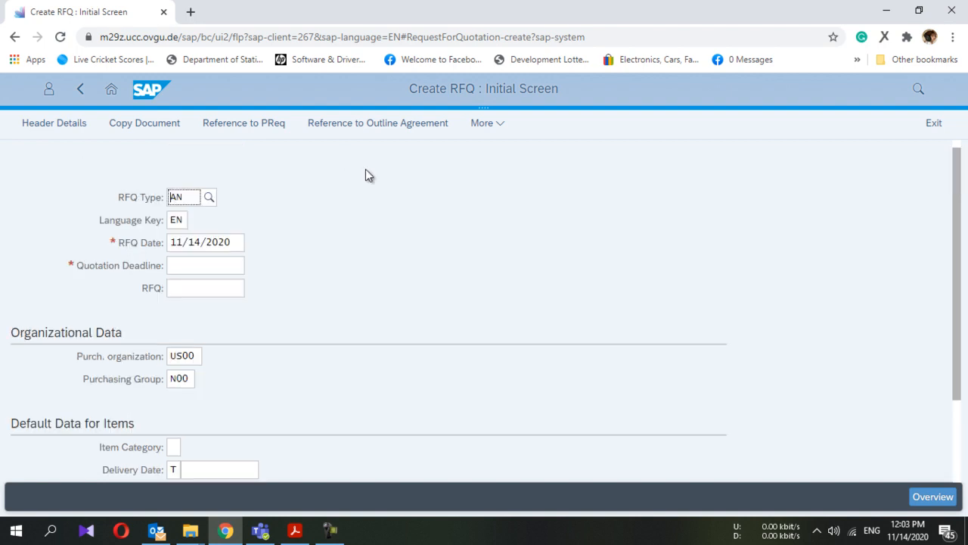
mouse_move(340, 184)
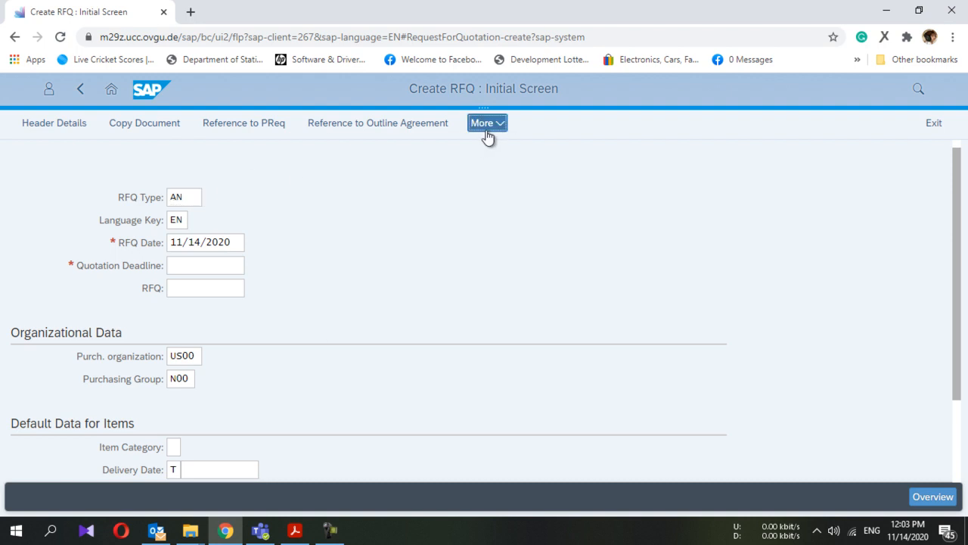
Step: Choose create-with-reference from the RFQ actions and fill quotation deadline 02/14/2021
click(487, 123)
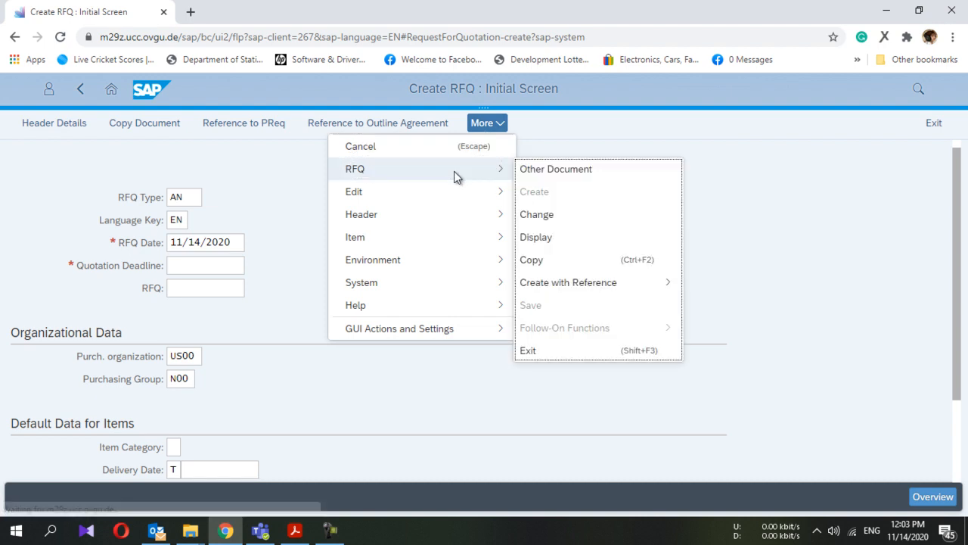
mouse_move(555, 169)
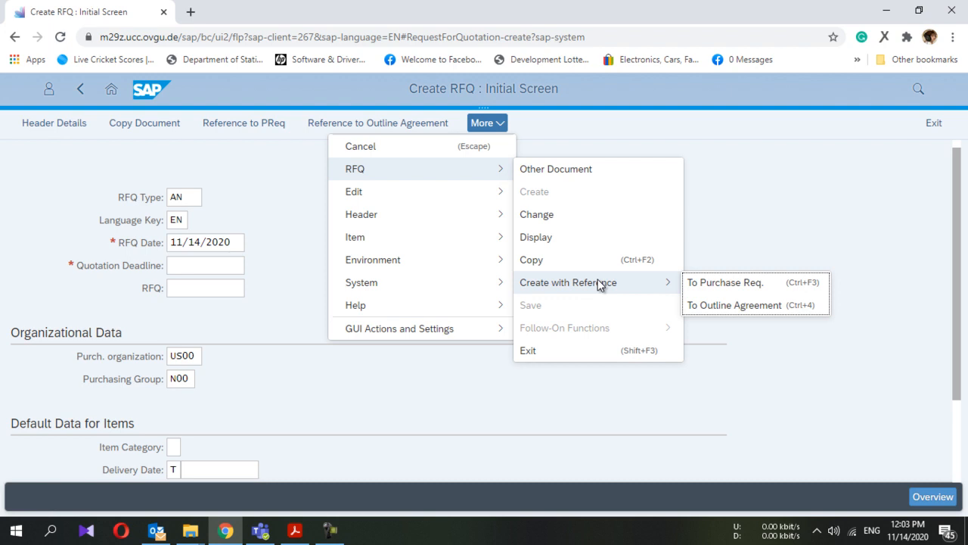
mouse_move(725, 282)
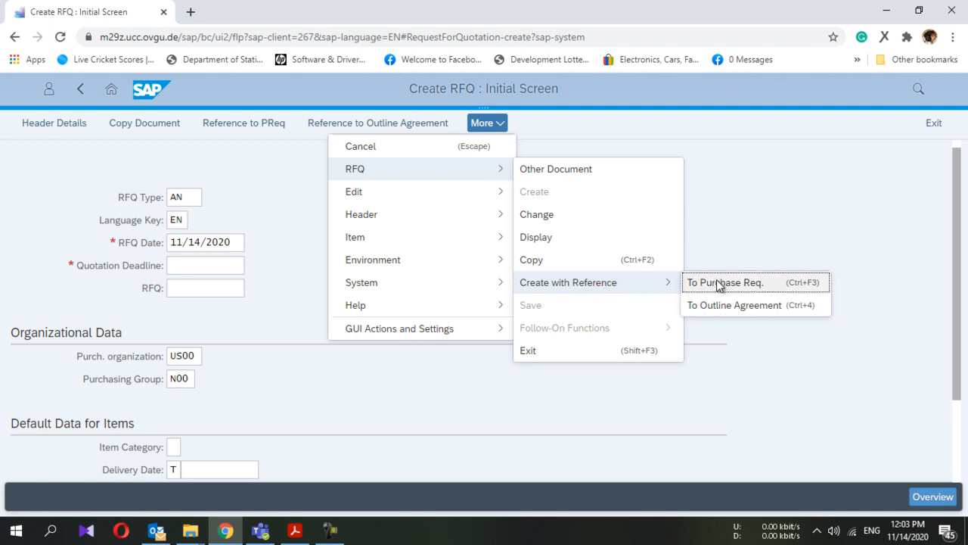
click(724, 283)
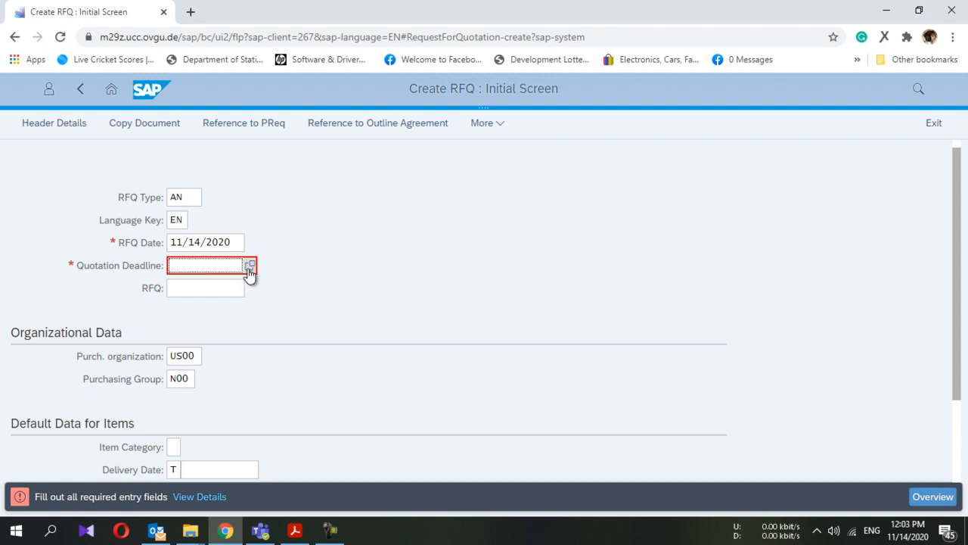
click(249, 266)
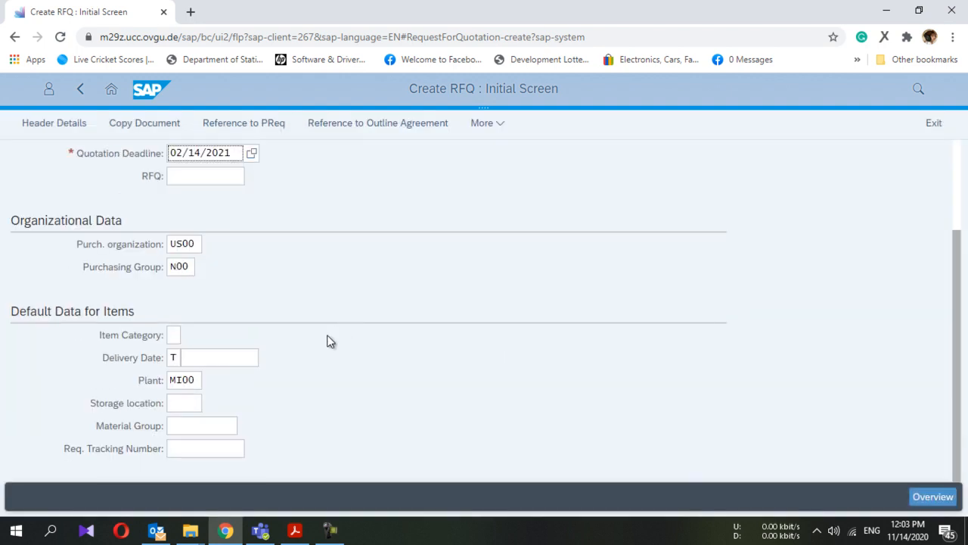
mouse_move(280, 382)
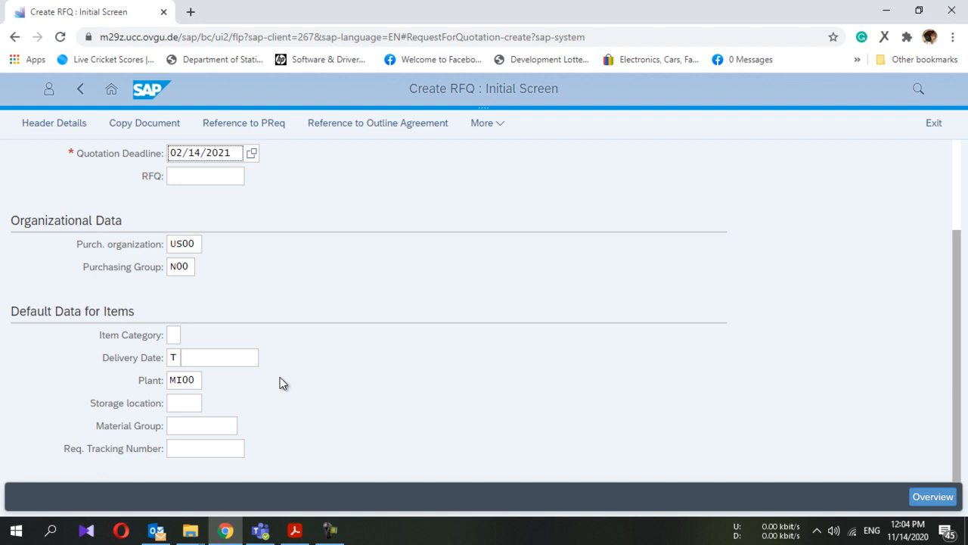
click(483, 123)
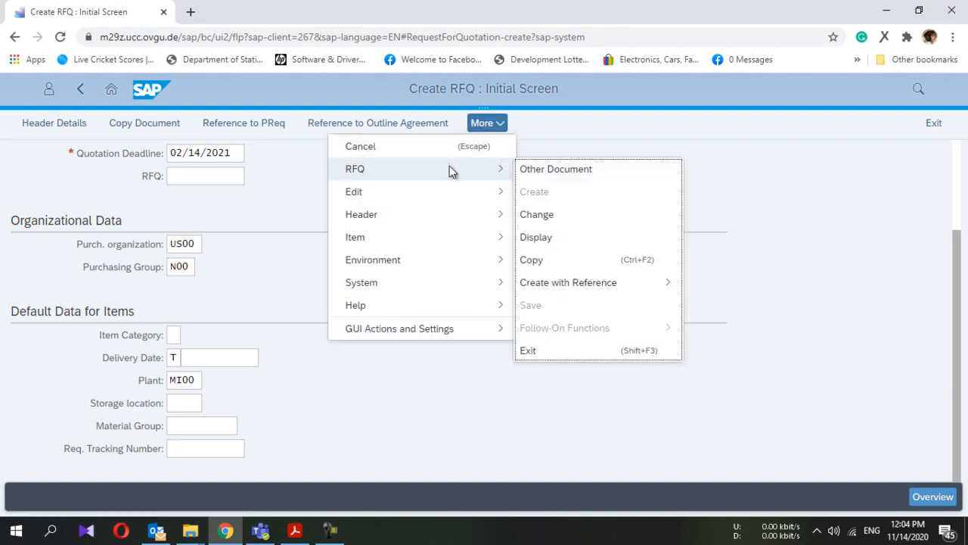
mouse_move(568, 283)
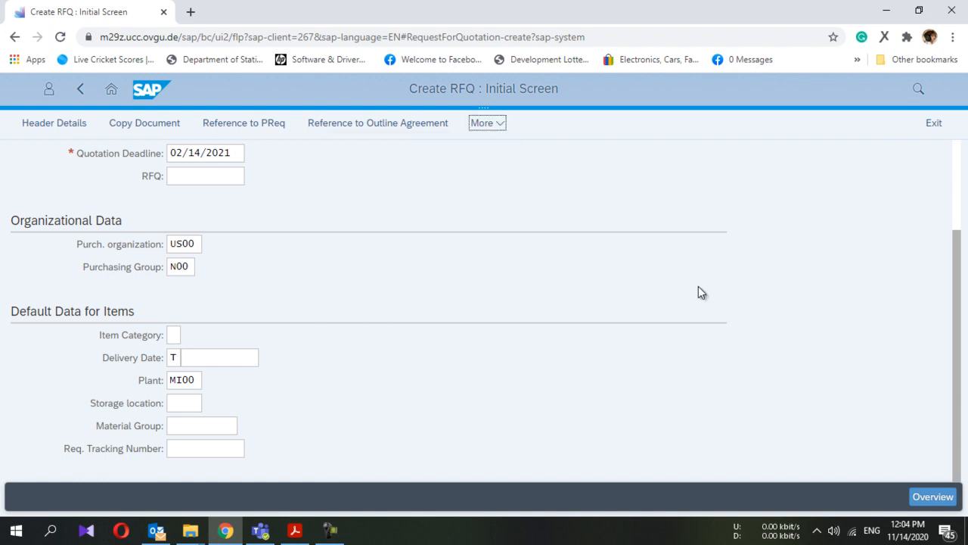
Step: Open Reference to PReq and enter material CHLK1166 as the search criterion
click(244, 122)
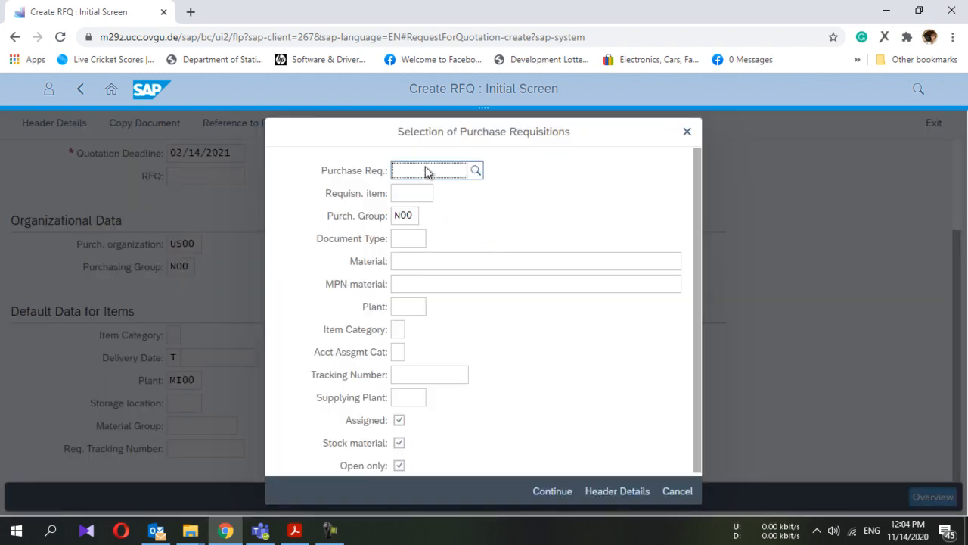
mouse_move(429, 170)
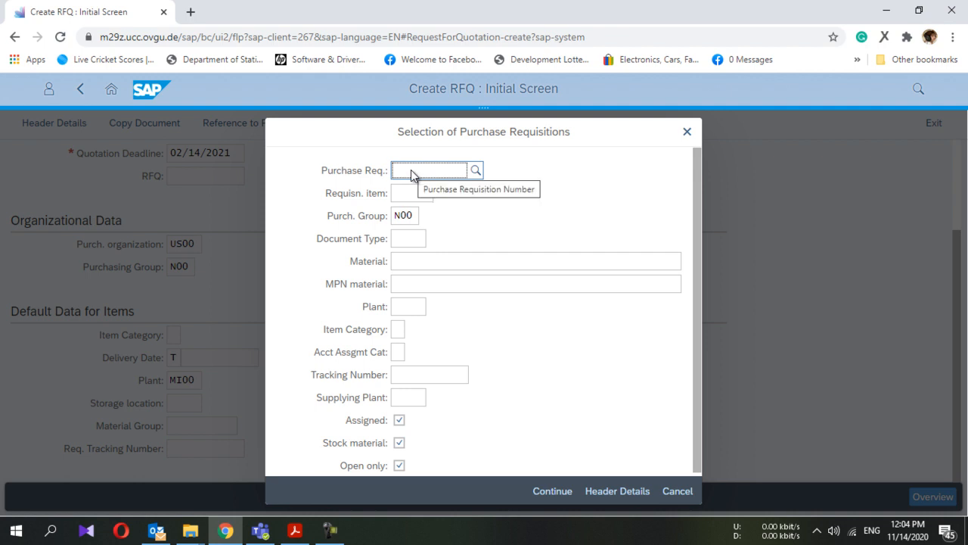
click(429, 170)
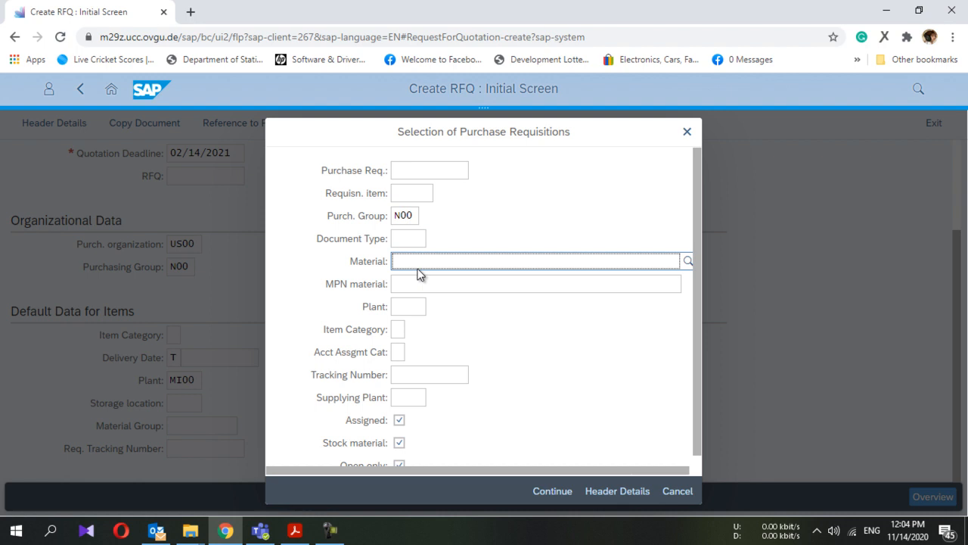
text(CH)
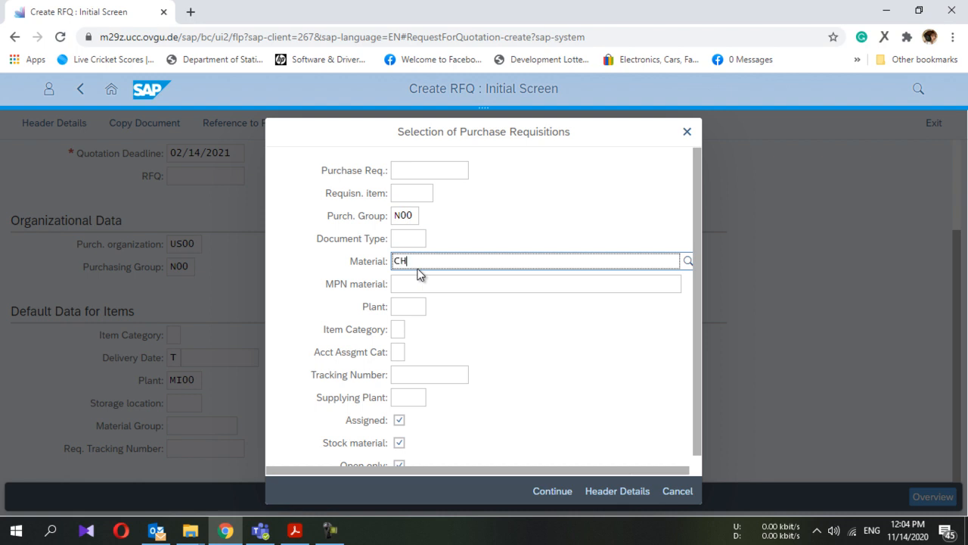
text(LK11)
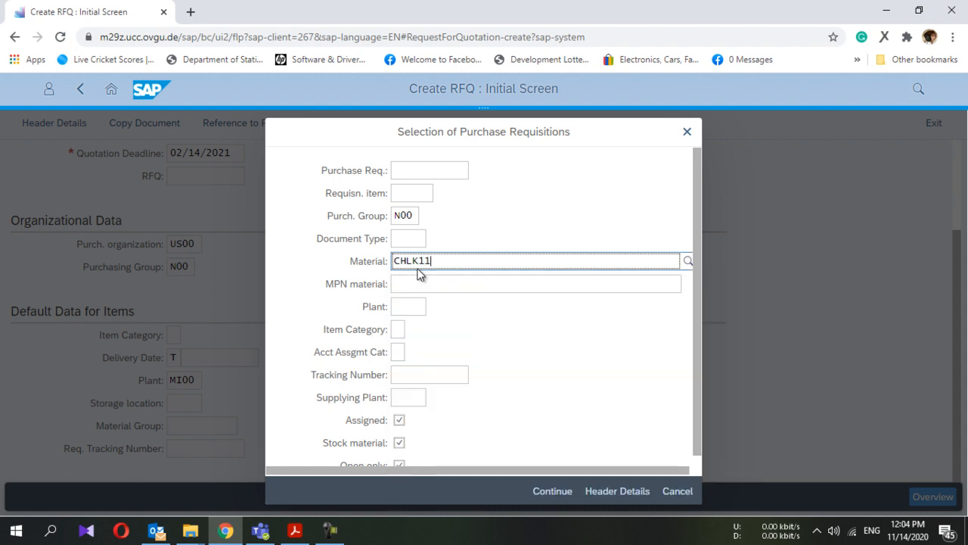
text(66)
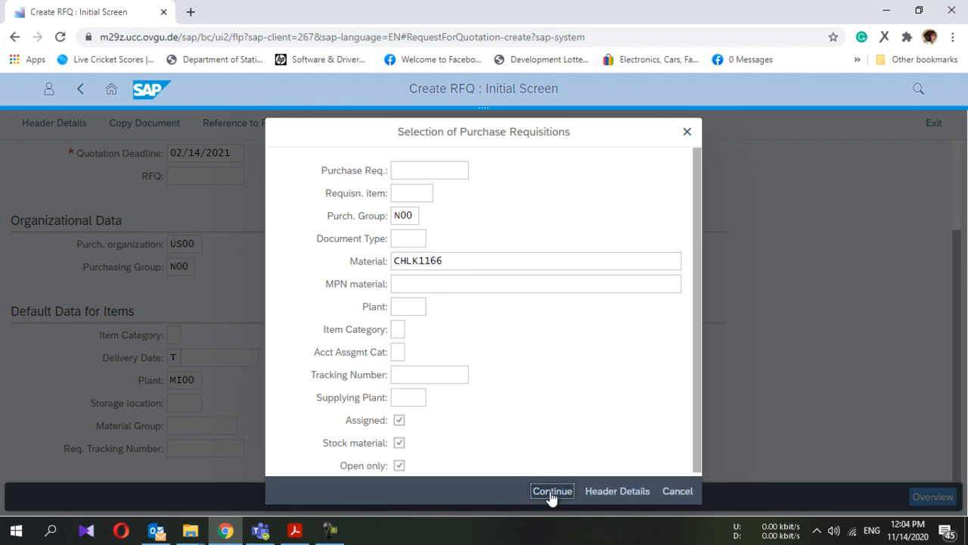
Step: List requisition 10000064's Chain Lock item, set storage location TG00, and select all items
click(552, 491)
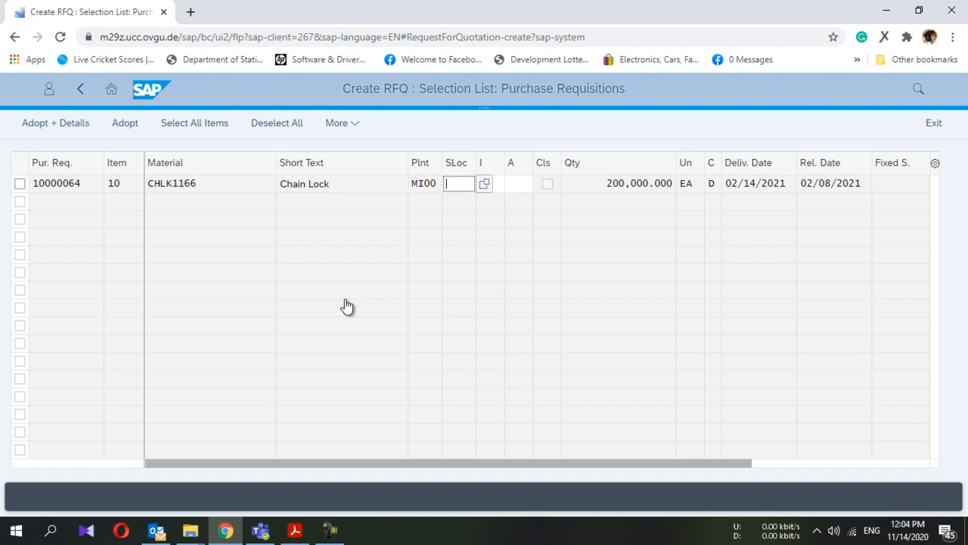
mouse_move(326, 266)
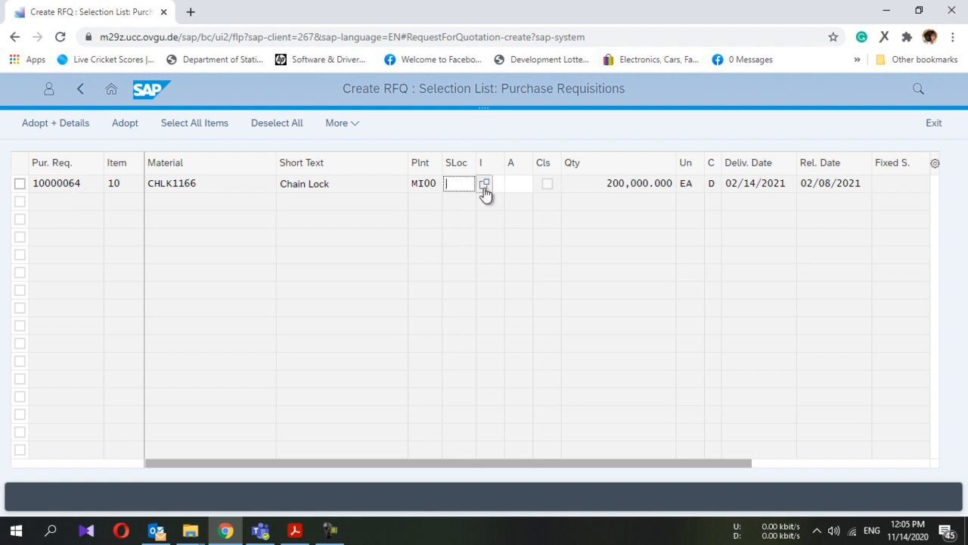
click(485, 184)
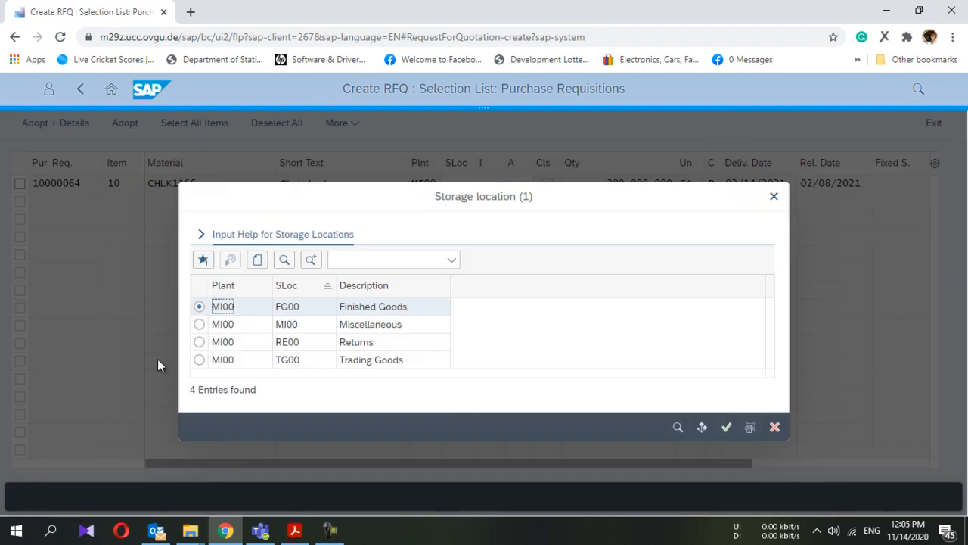
mouse_move(255, 342)
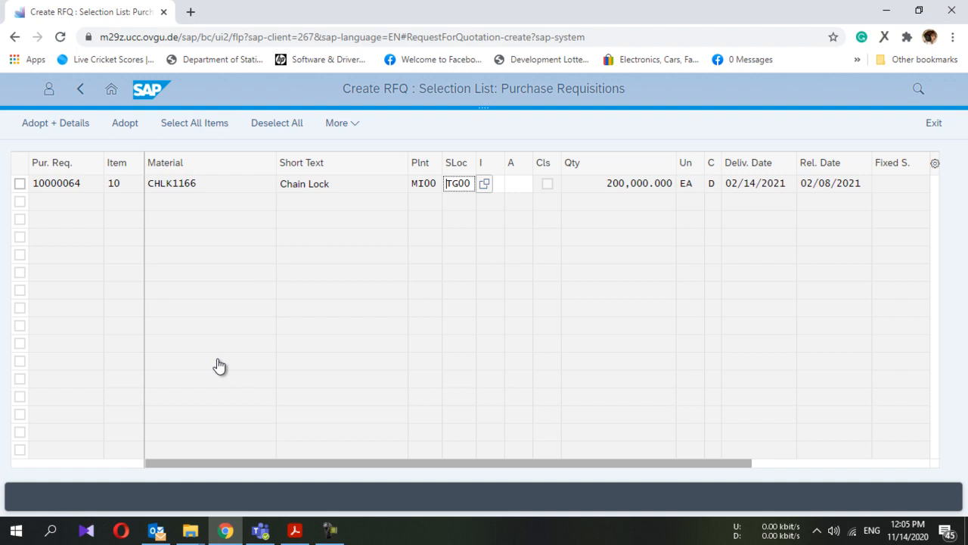
mouse_move(321, 304)
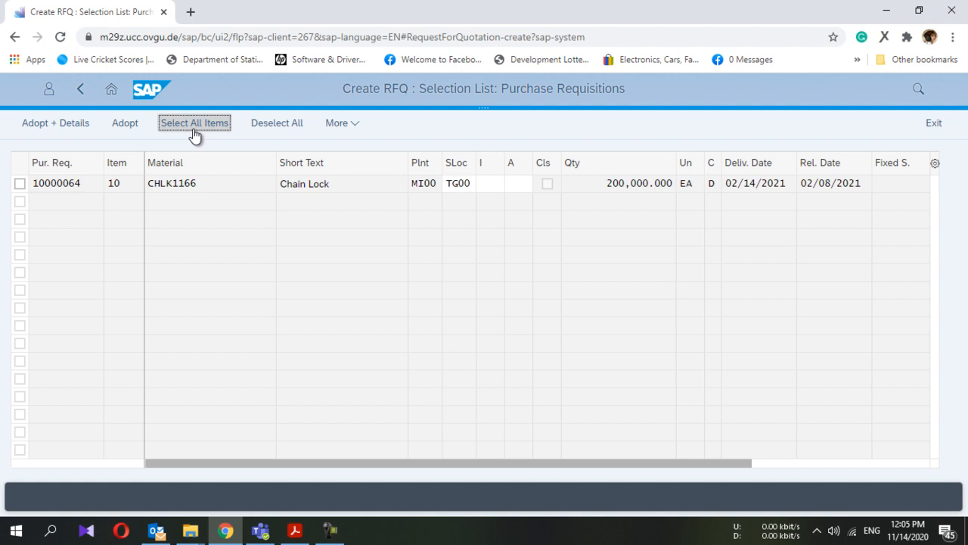
click(194, 123)
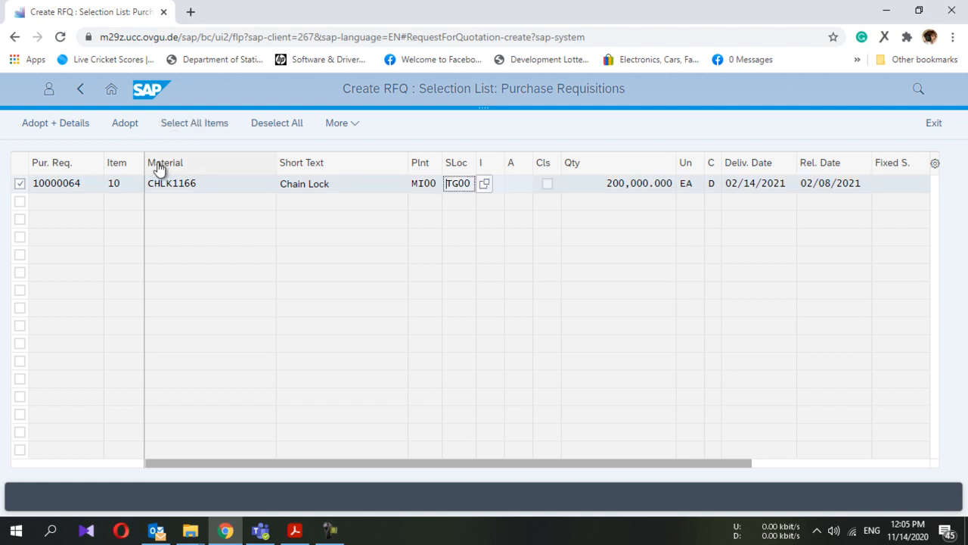
mouse_move(58, 201)
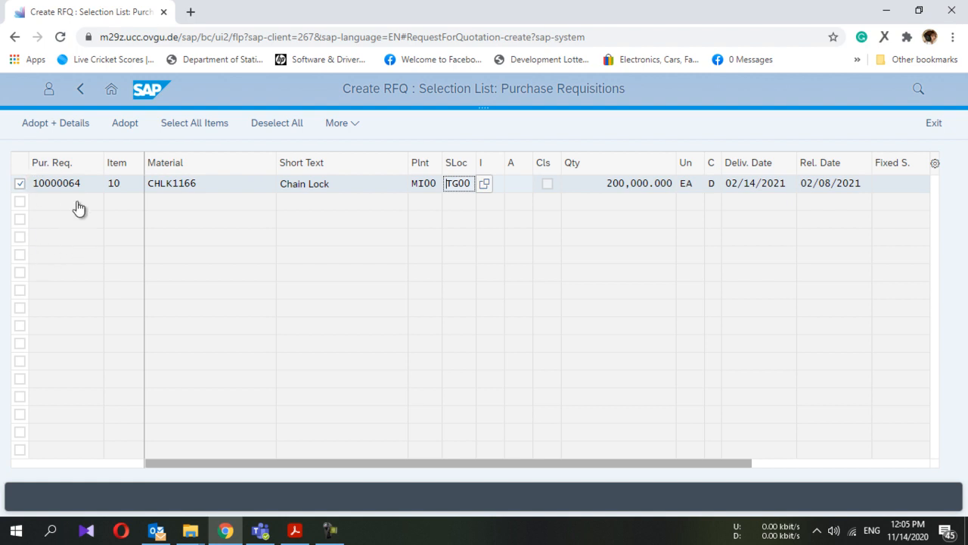
mouse_move(87, 210)
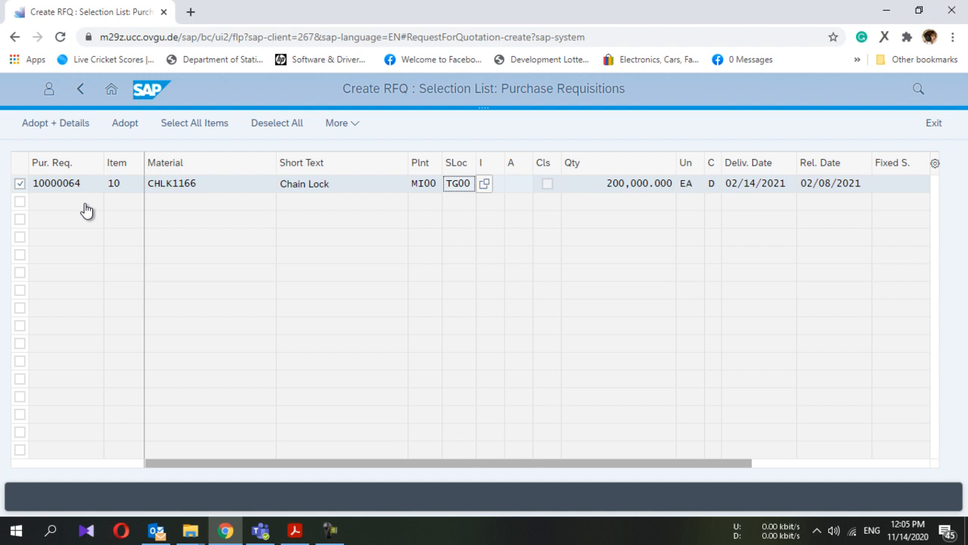
mouse_move(125, 122)
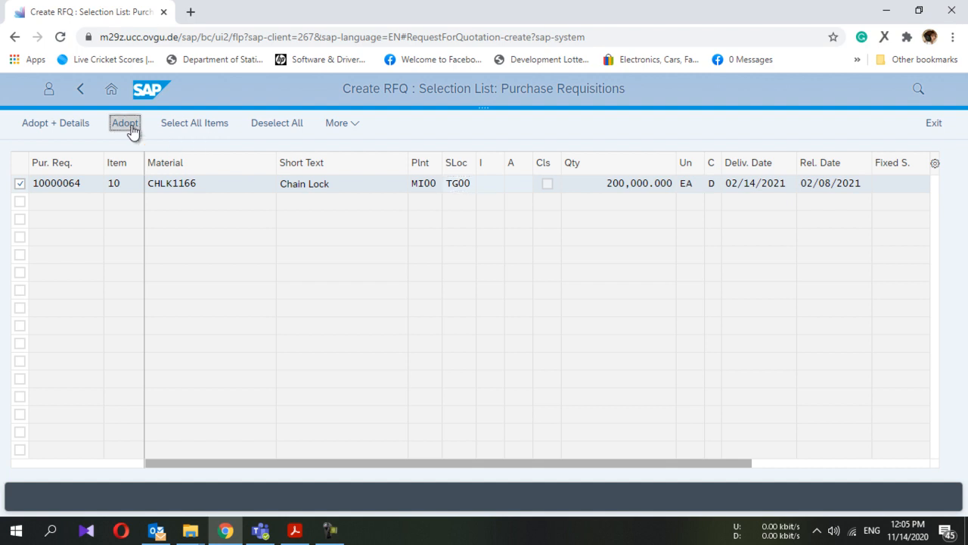
Step: Adopt the Chain Lock item and change its quotation deadline to 12/14/2020
click(124, 123)
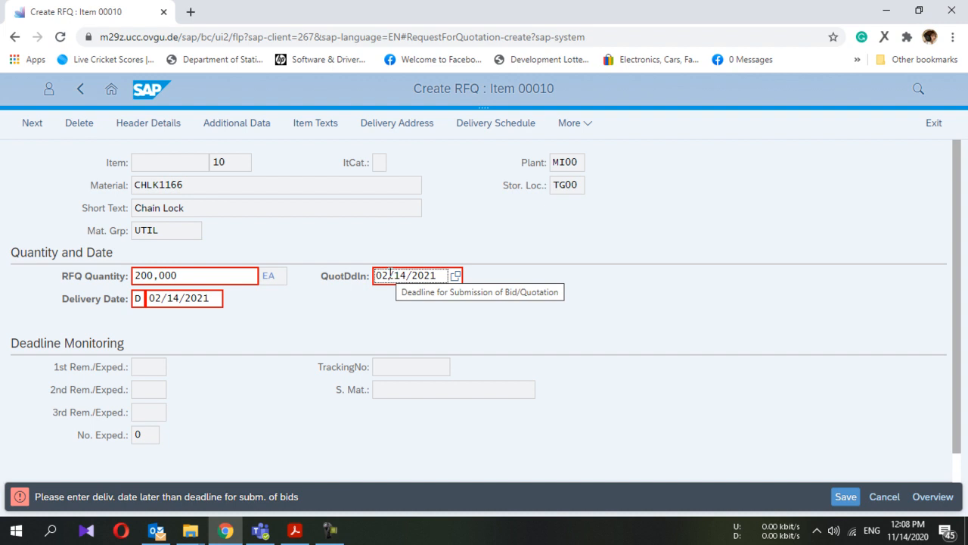
mouse_move(133, 492)
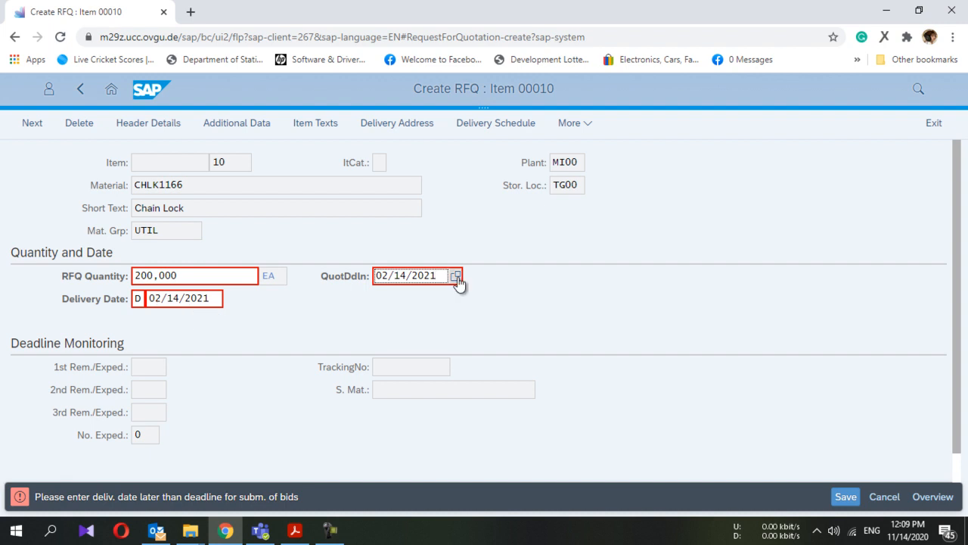
click(456, 276)
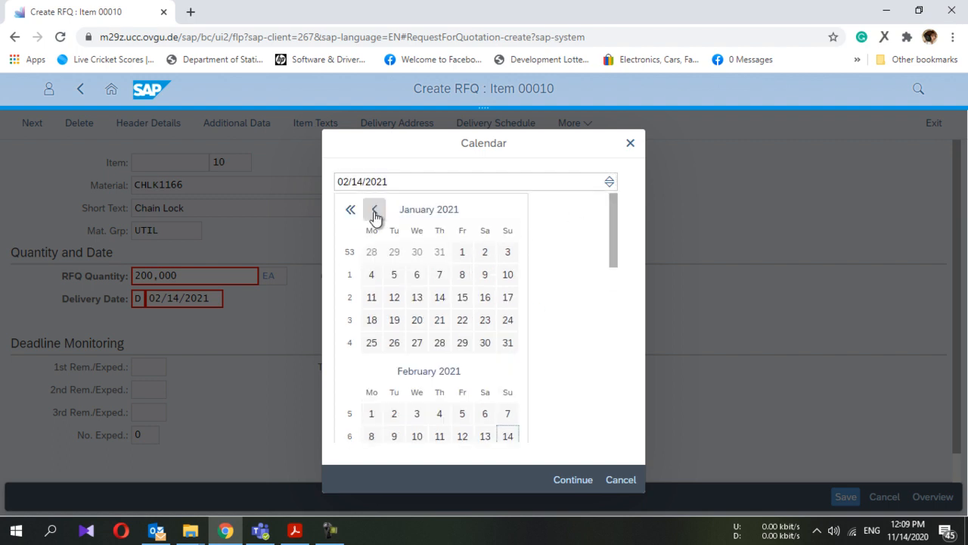
click(375, 209)
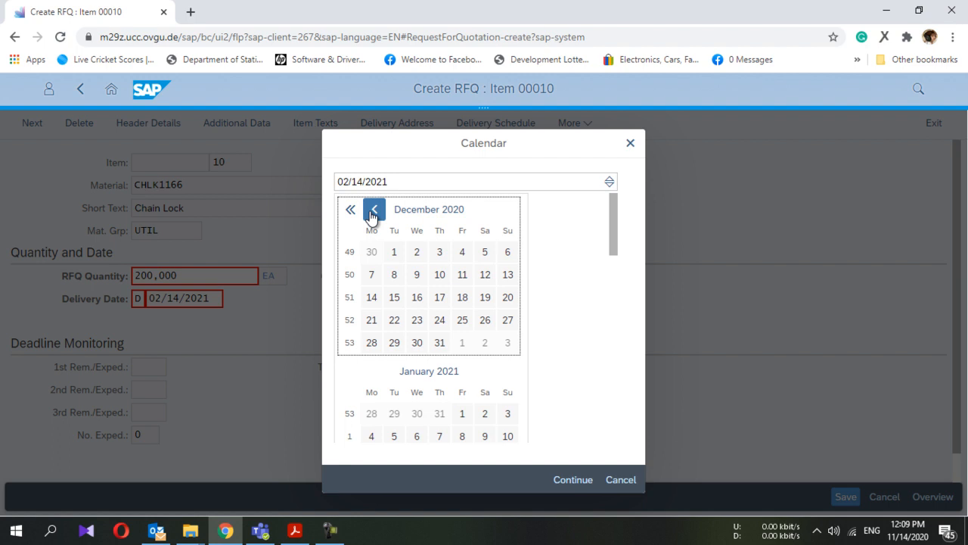
click(374, 210)
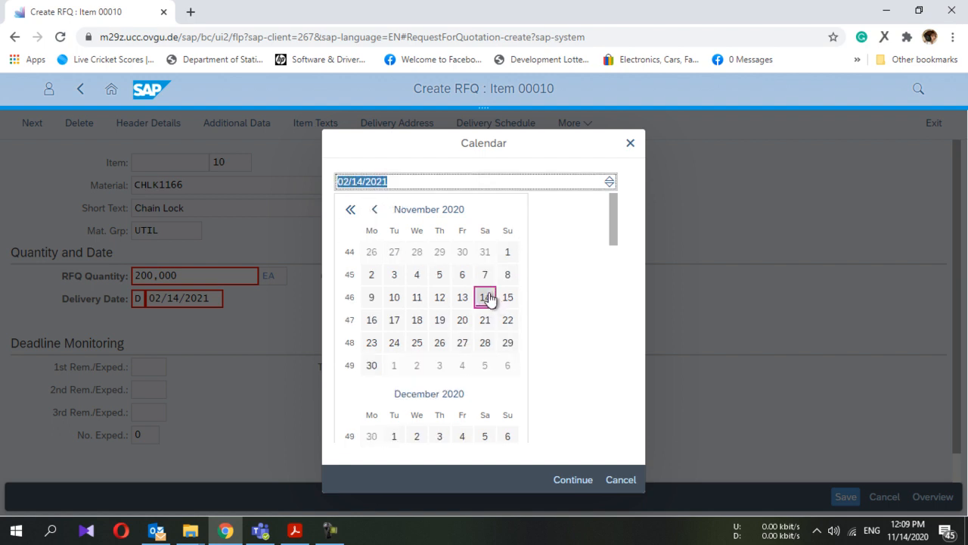
scroll(down, 3)
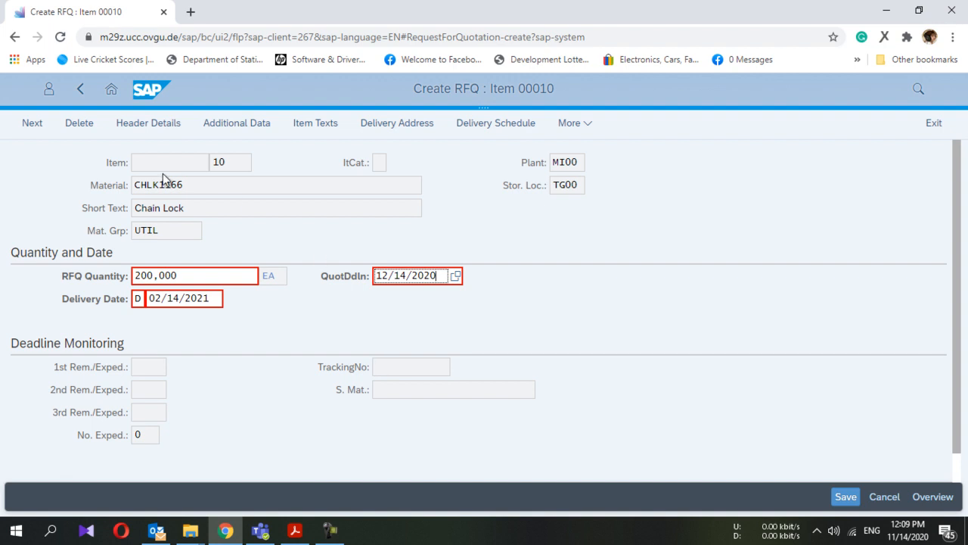
Step: Enter RFQ1166 in the Coll. No. field of the RFQ header data
click(148, 123)
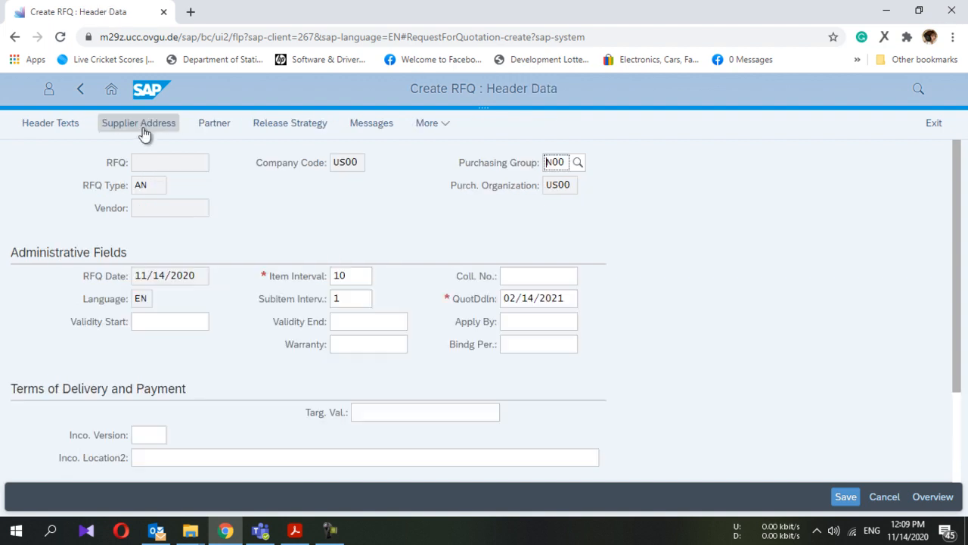
mouse_move(202, 253)
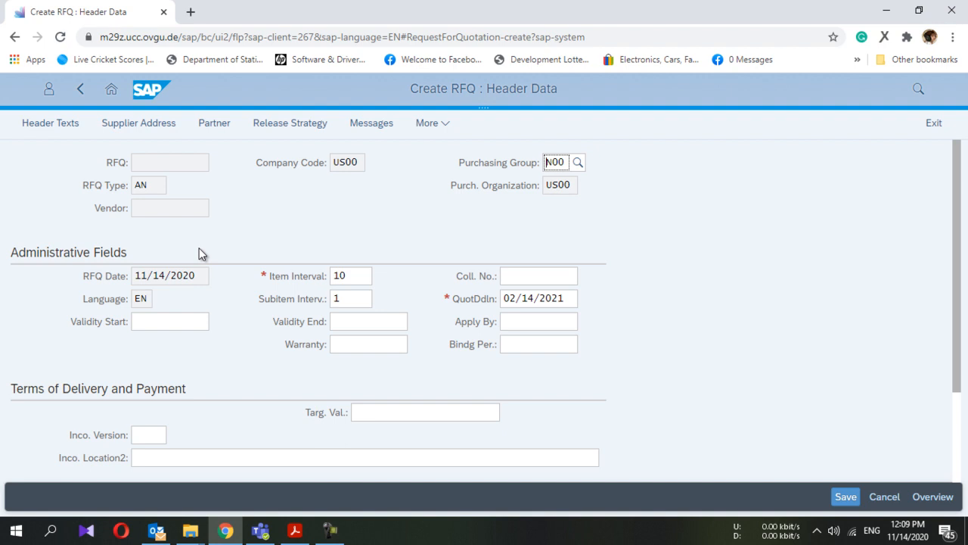
scroll(down, 3)
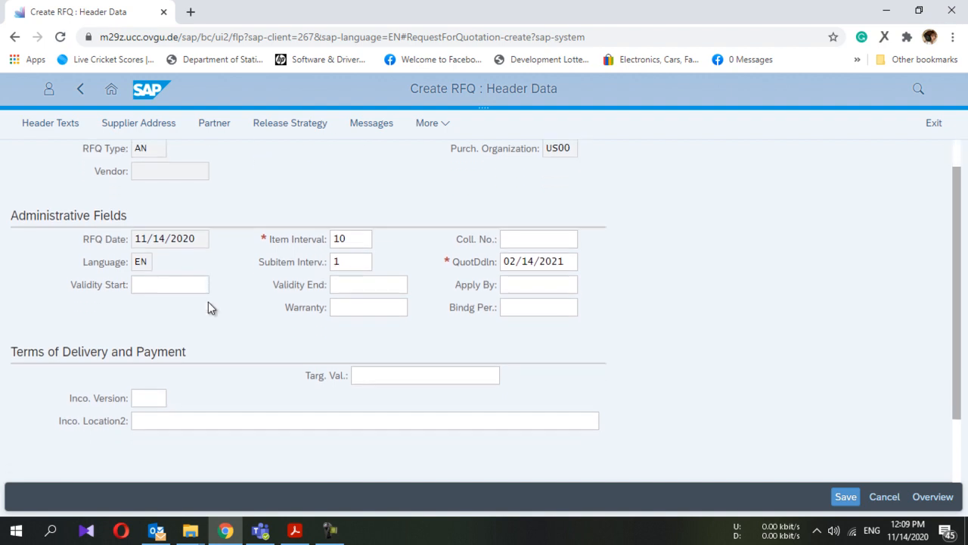
scroll(down, 3)
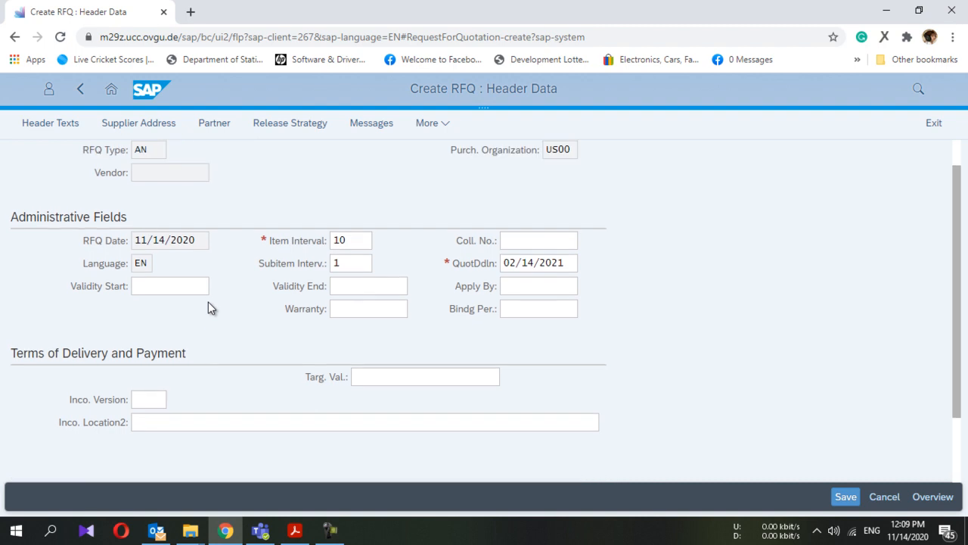
scroll(down, 3)
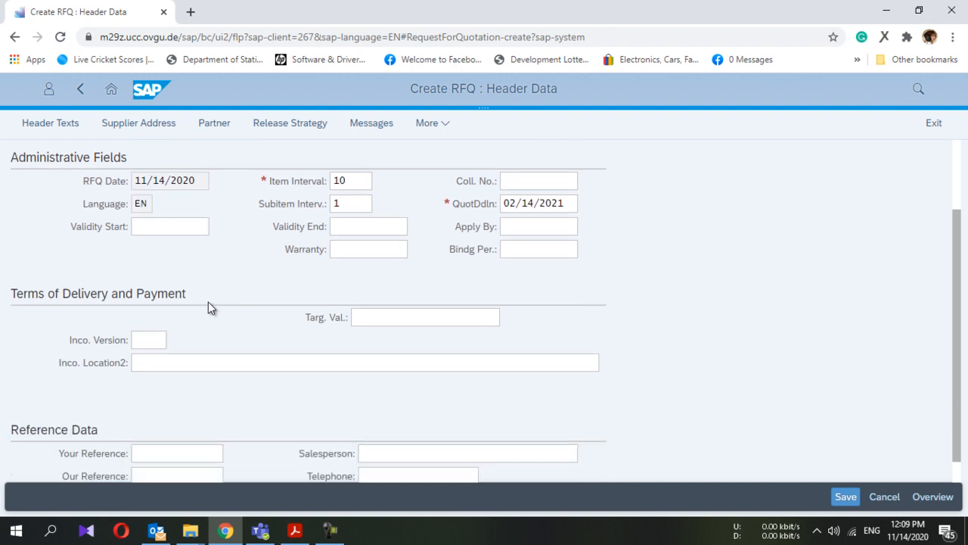
scroll(up, 3)
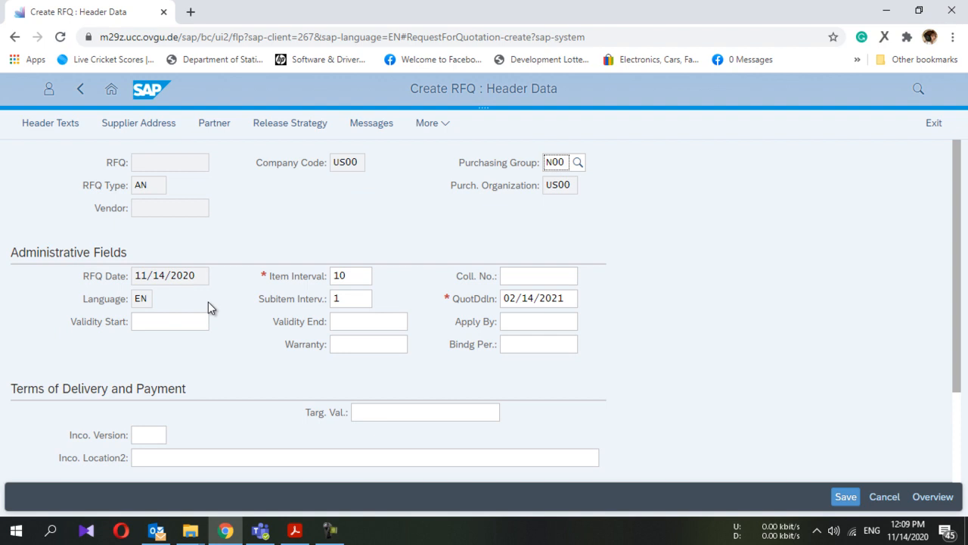
click(539, 276)
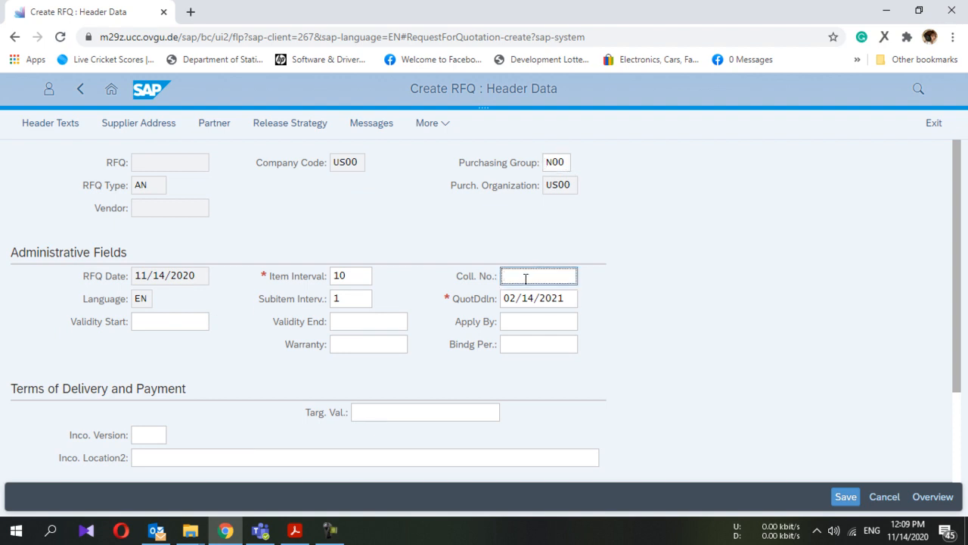
text(RFQ)
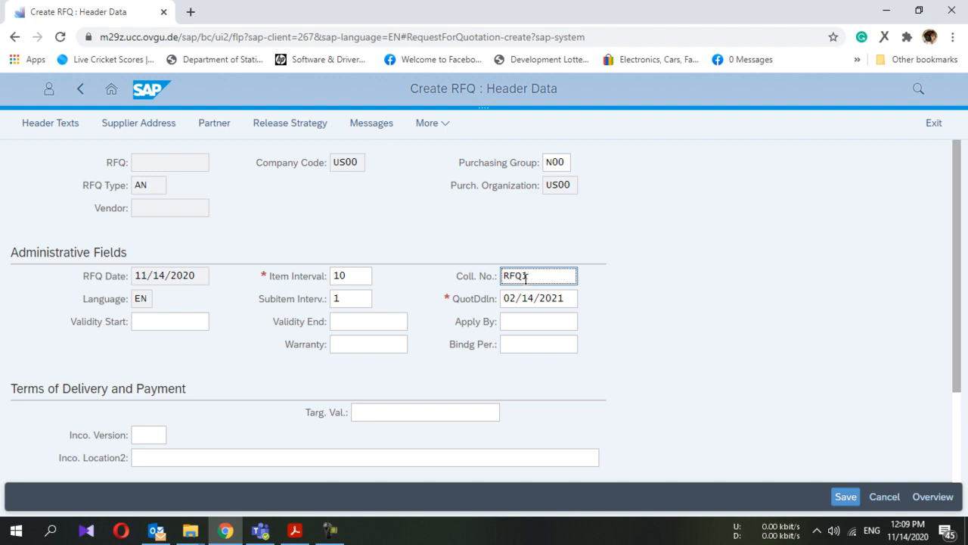
text(166)
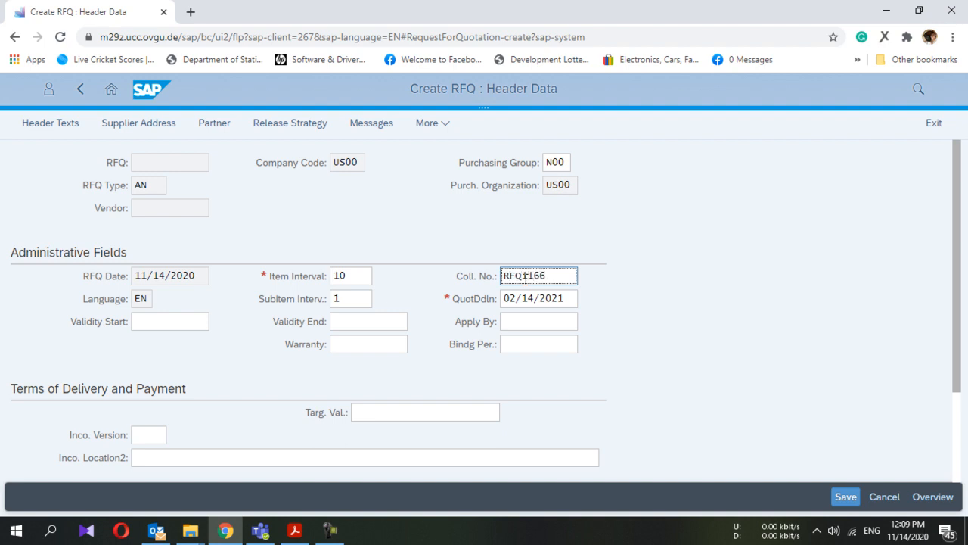
scroll(down, 3)
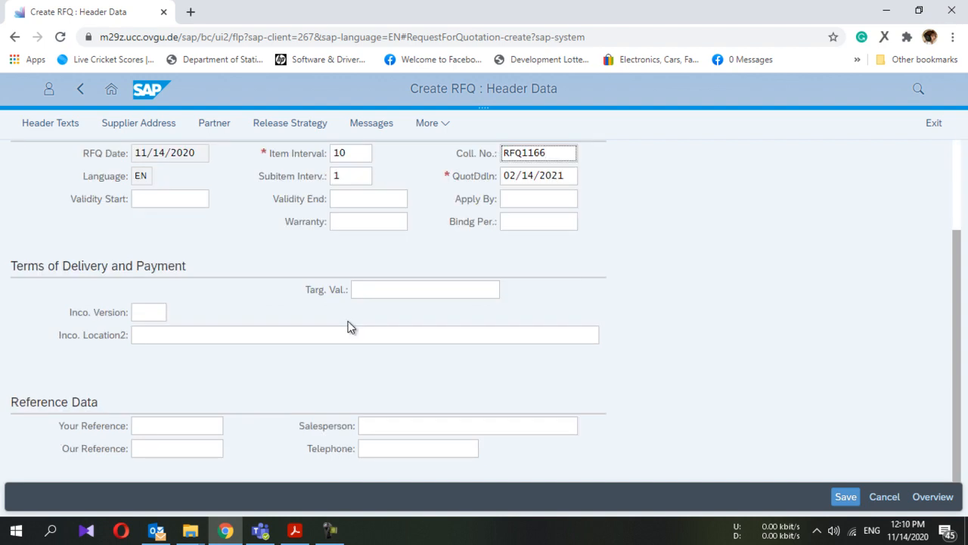
click(538, 152)
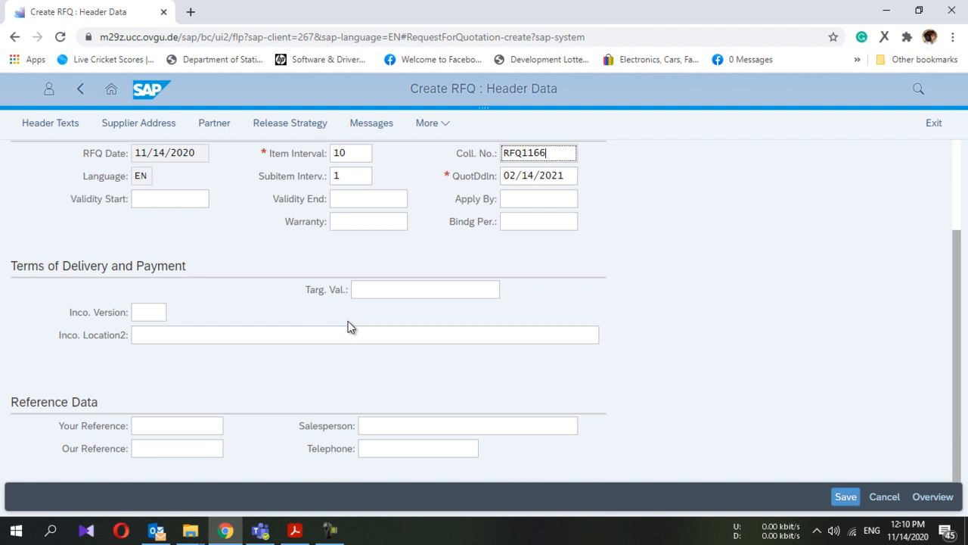
mouse_move(401, 325)
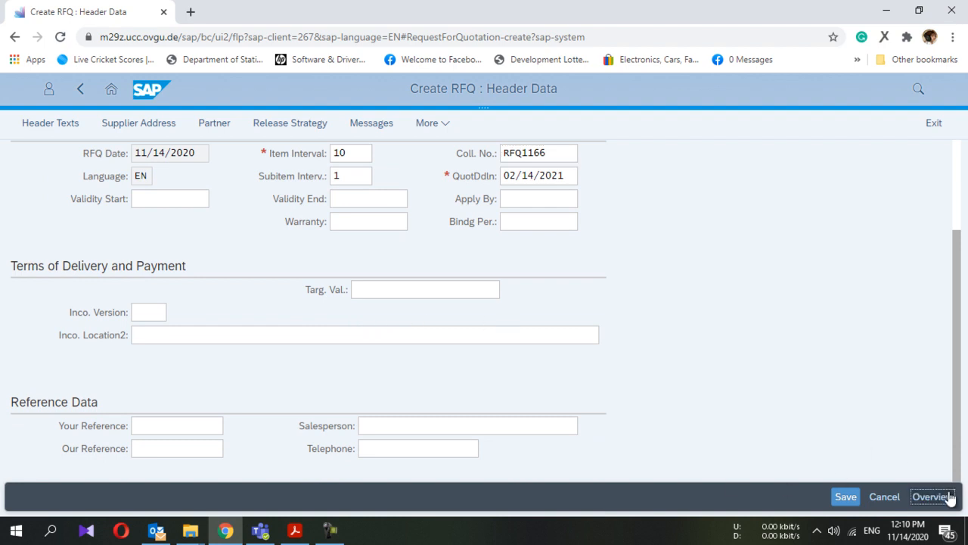
Step: Review the Chain Lock CHLK1166 item overview, then bring up the supplier address screen
click(933, 497)
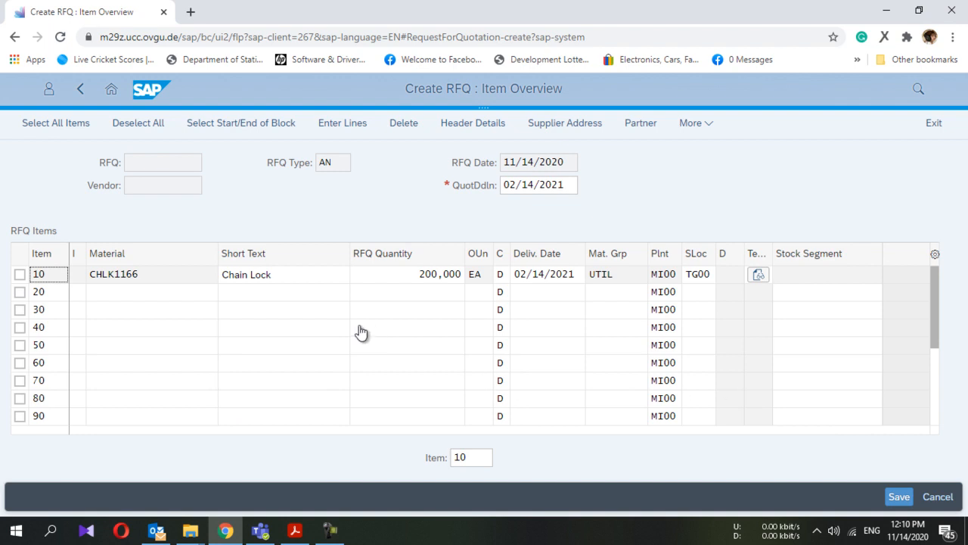
mouse_move(219, 306)
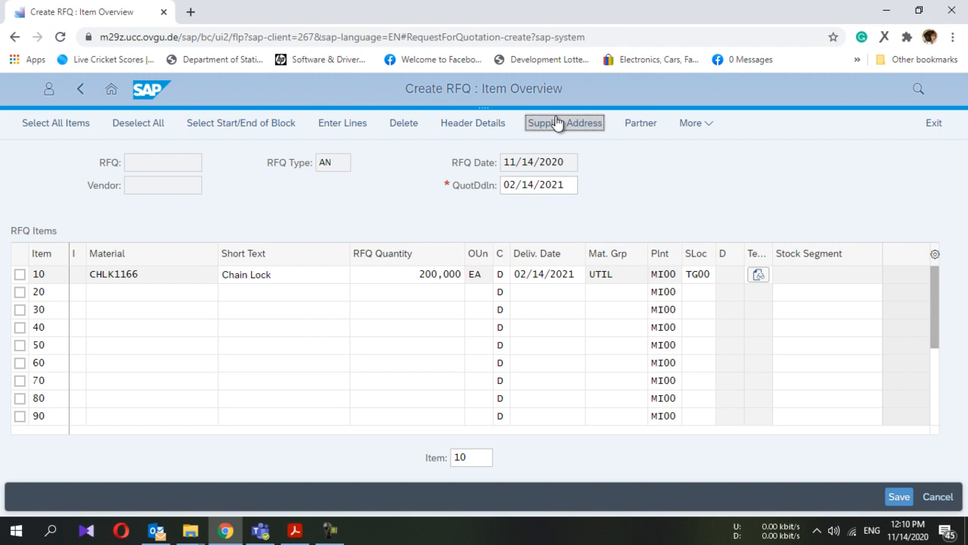
click(564, 123)
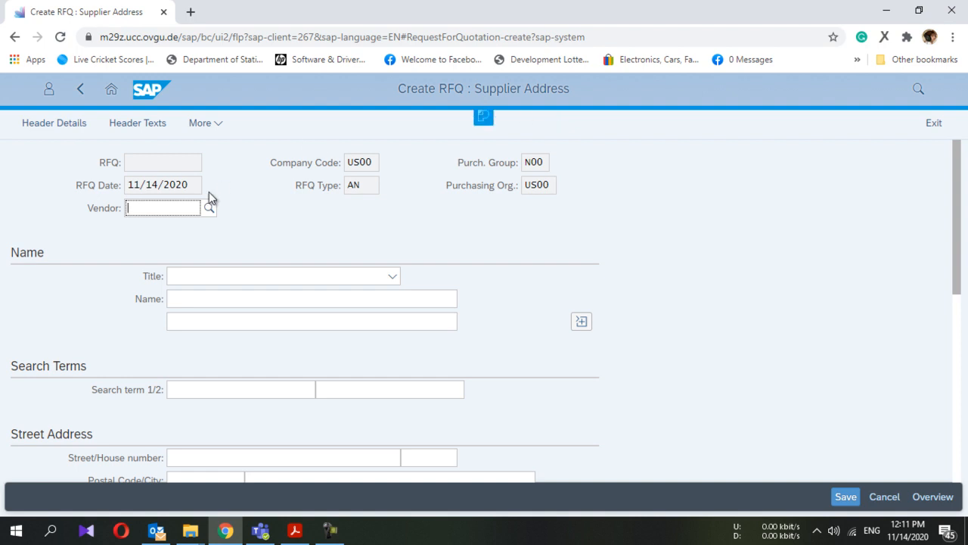
Step: Enter vendor 51329, get the nonexistent-vendor error, and open the vendor account search
click(162, 208)
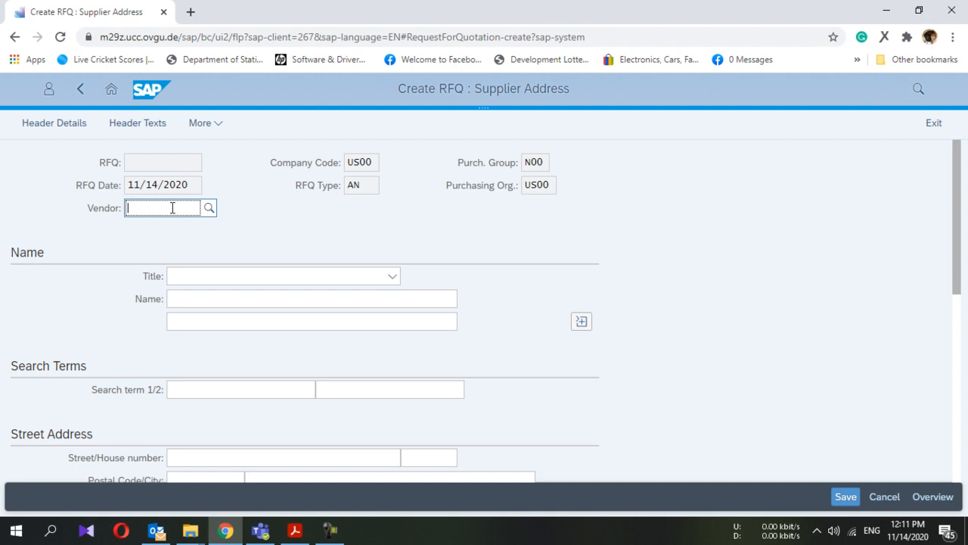
text(513)
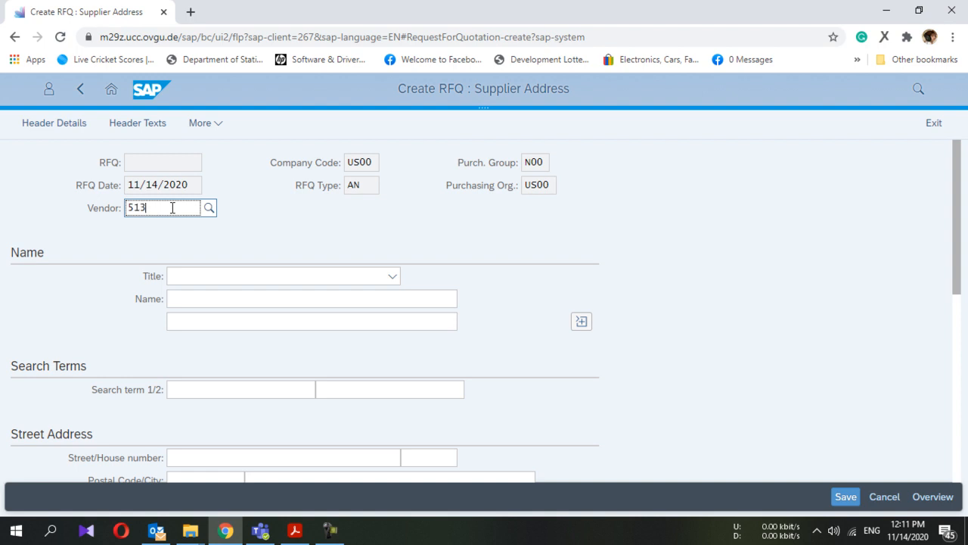
click(209, 207)
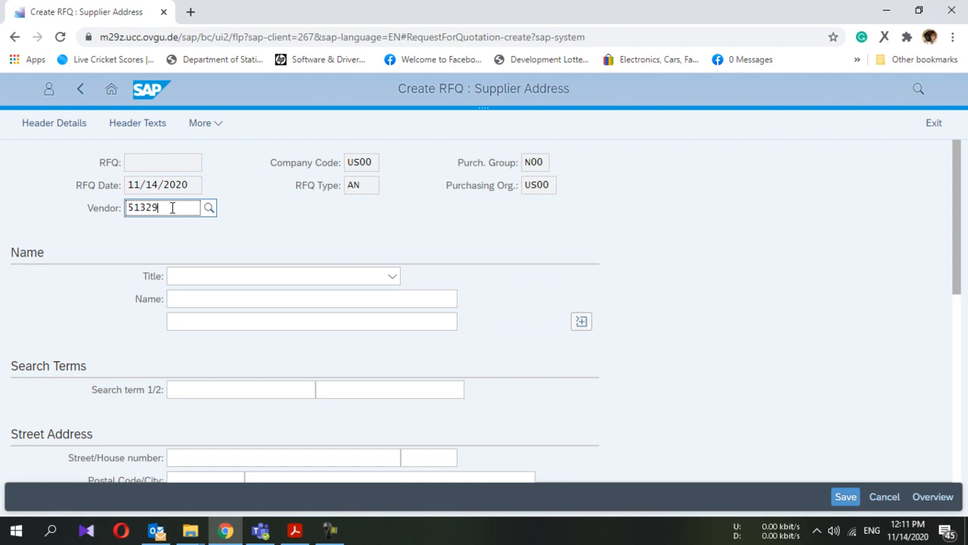
key(enter)
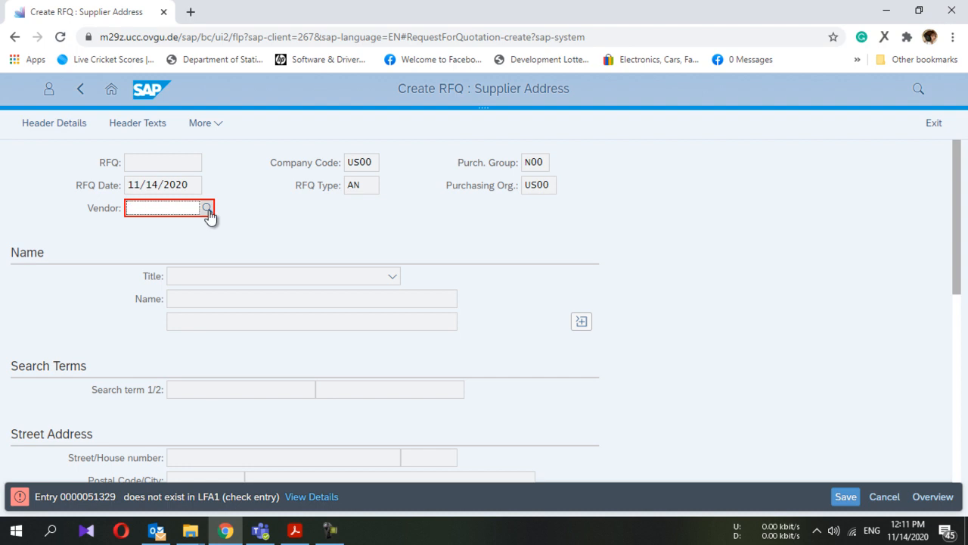
click(207, 208)
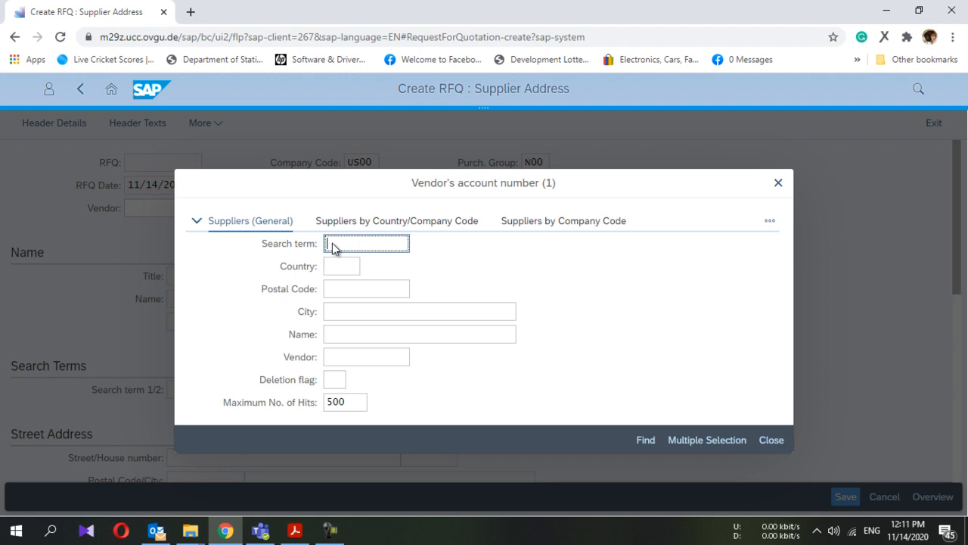
Step: Search suppliers with term 166, narrow the results, and copy vendor 125080 Mid-West Supply
text(166)
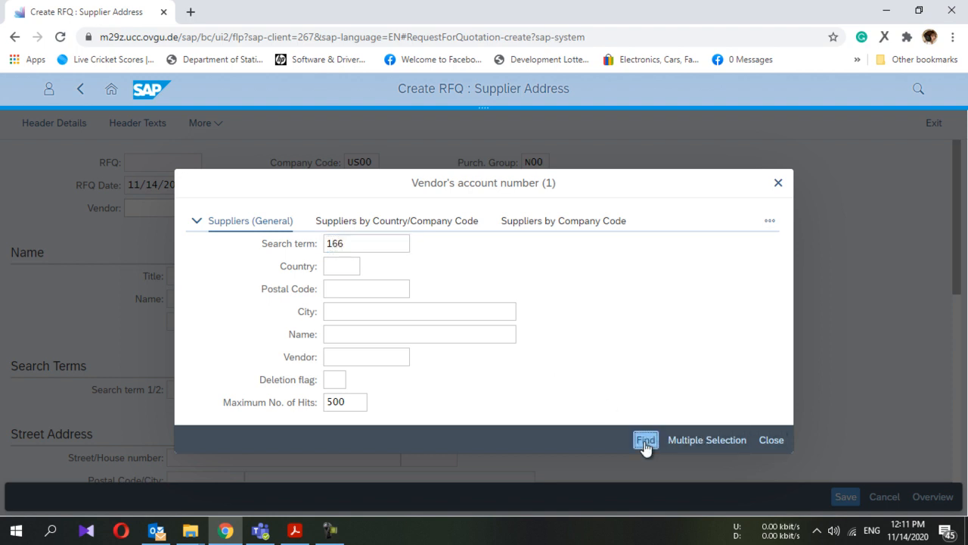
click(645, 440)
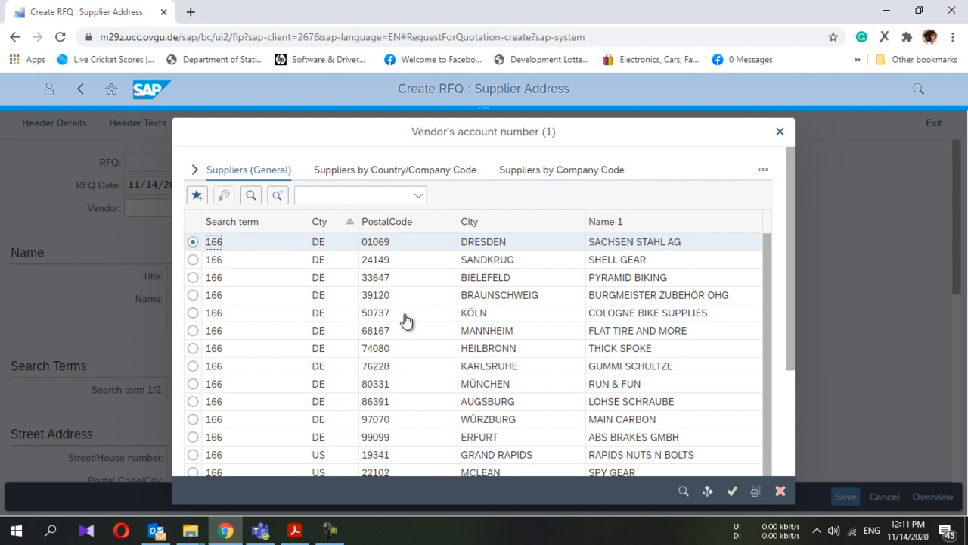
mouse_move(413, 213)
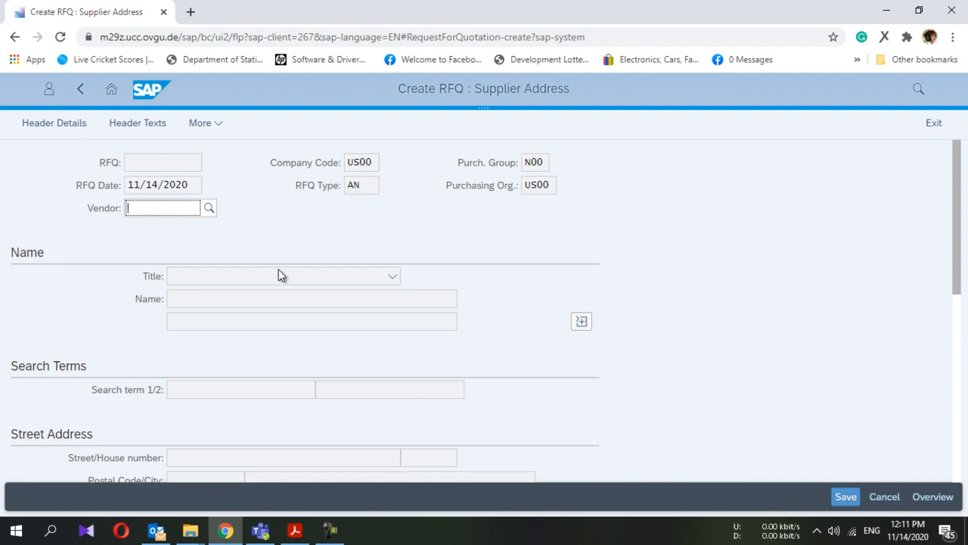
click(209, 207)
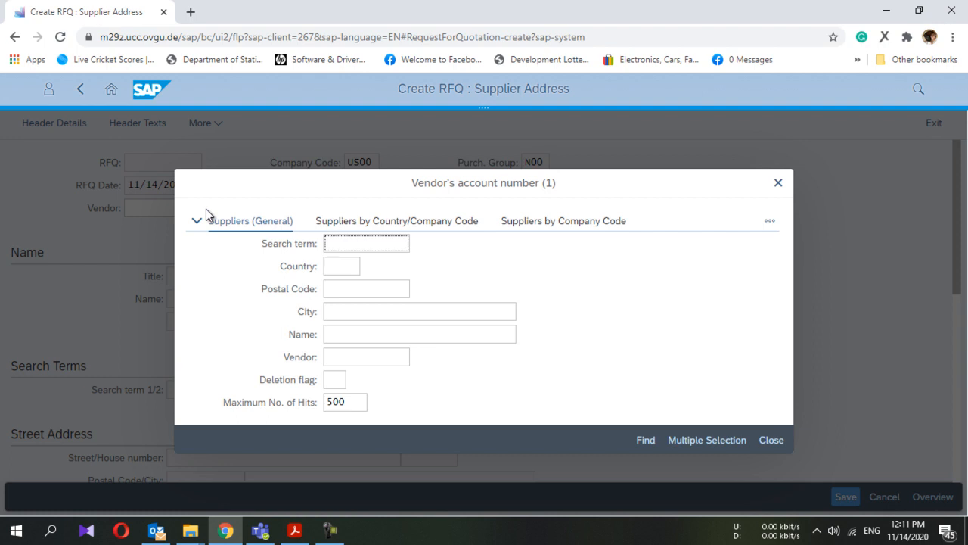
text(166)
click(420, 311)
text(Linco*)
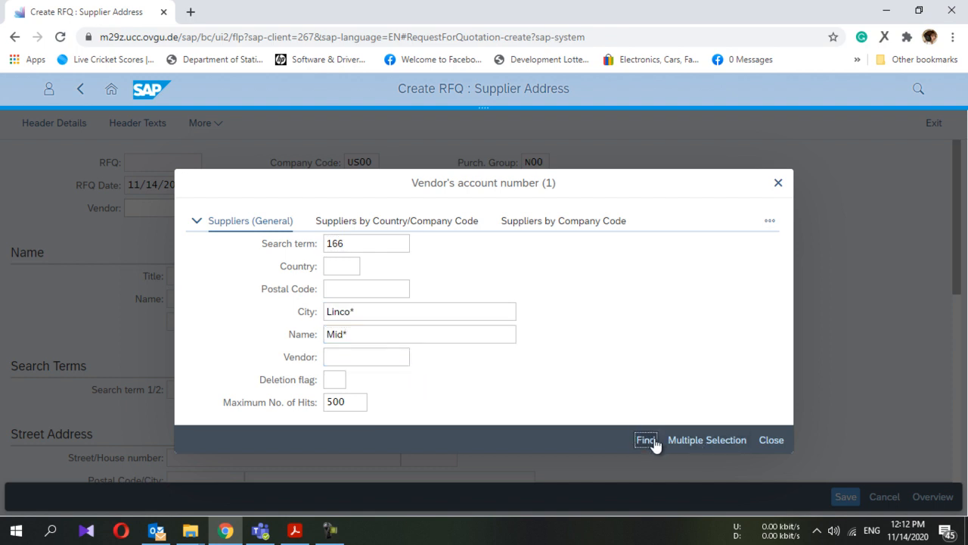
click(646, 440)
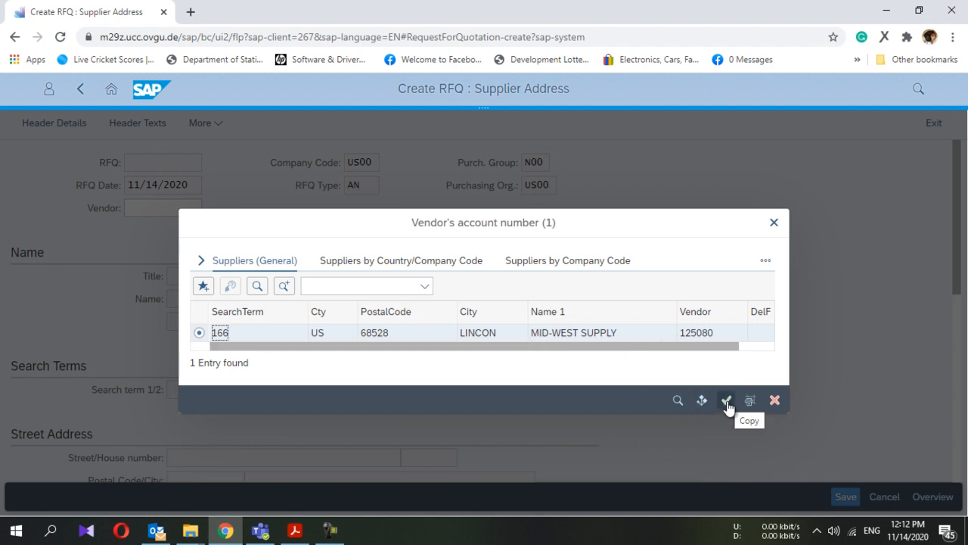
click(725, 400)
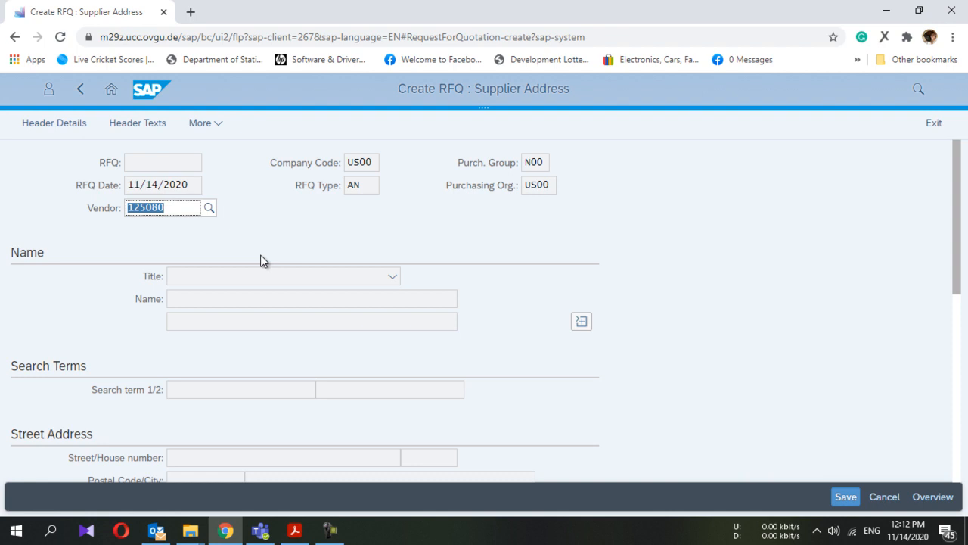
mouse_move(224, 261)
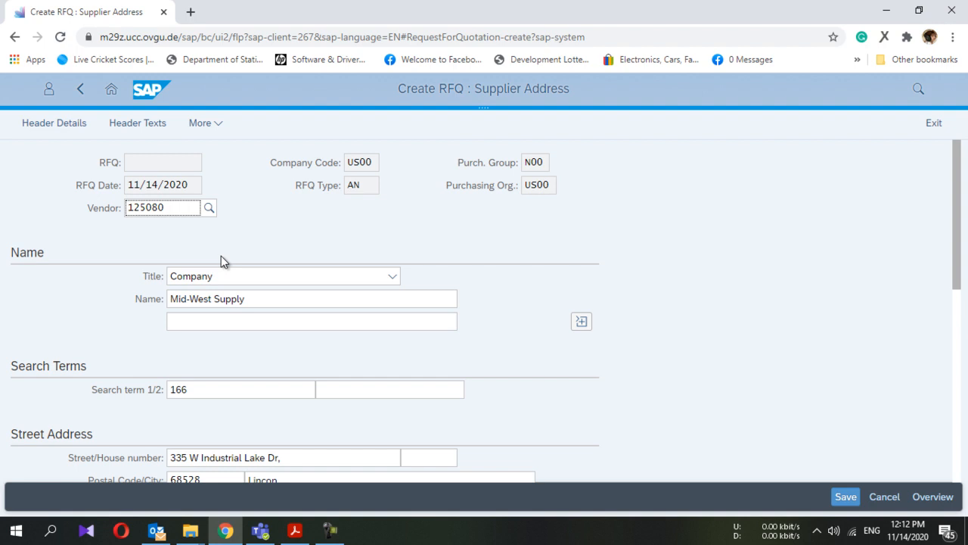
click(162, 207)
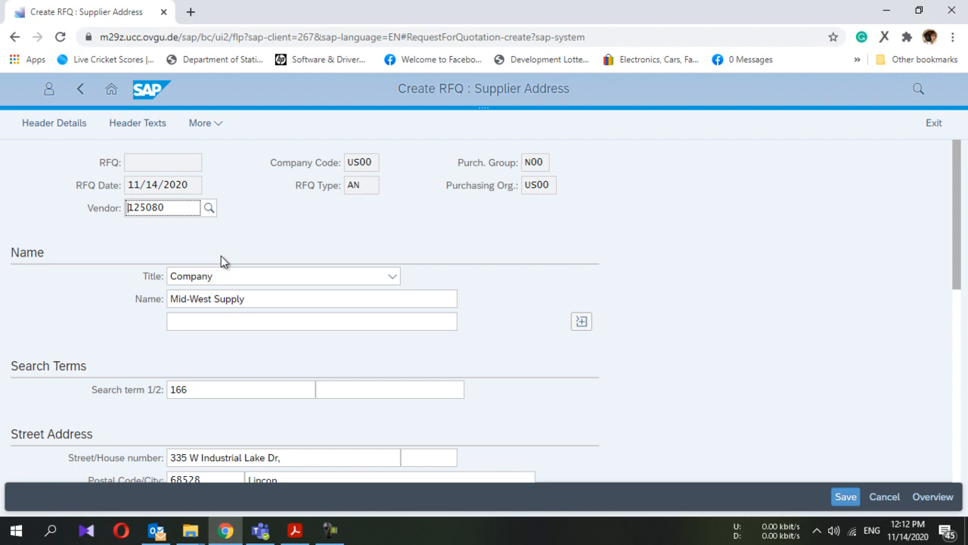
scroll(down, 3)
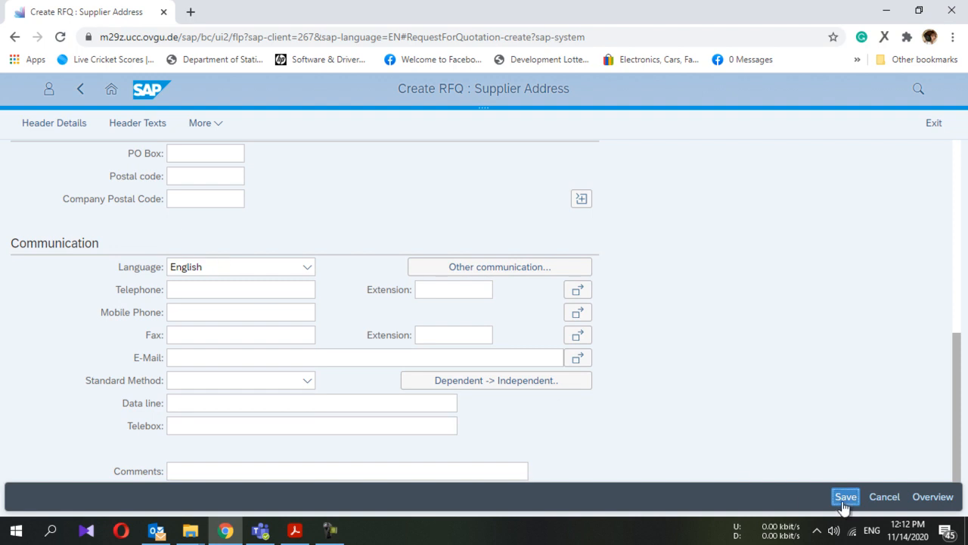
click(846, 496)
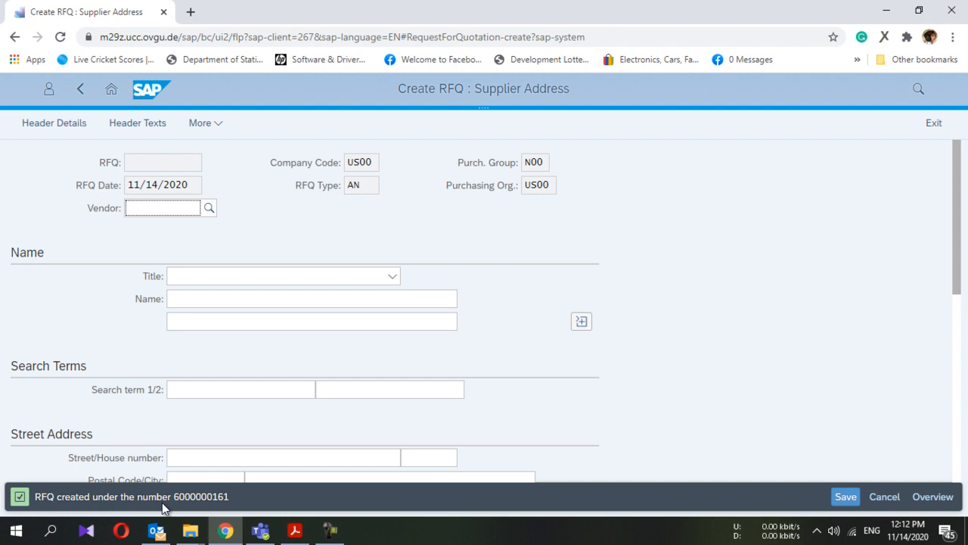
mouse_move(162, 496)
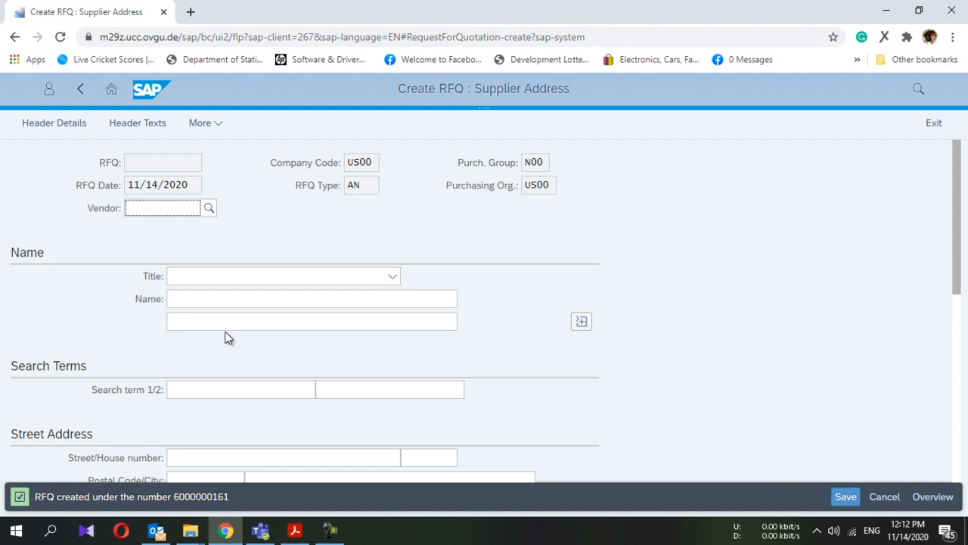
click(161, 207)
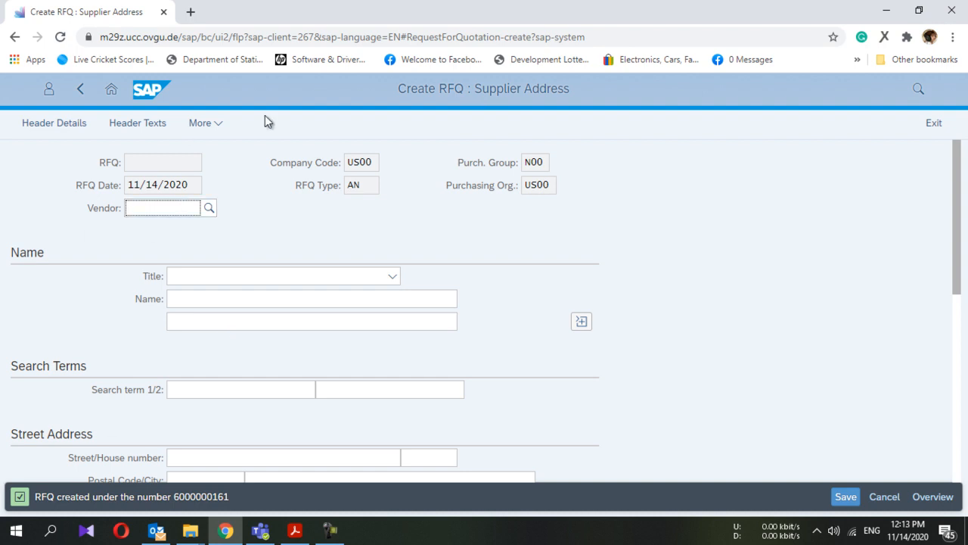
click(283, 276)
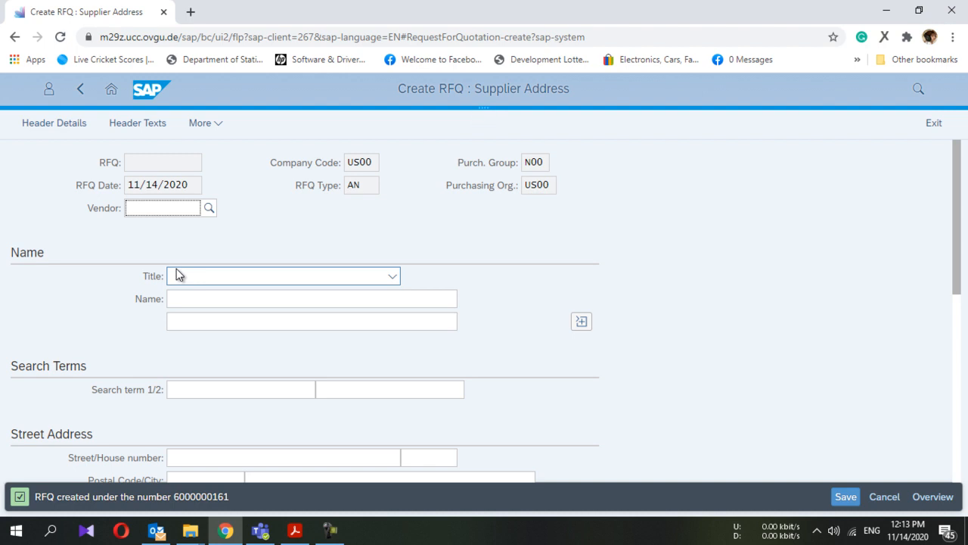
click(162, 207)
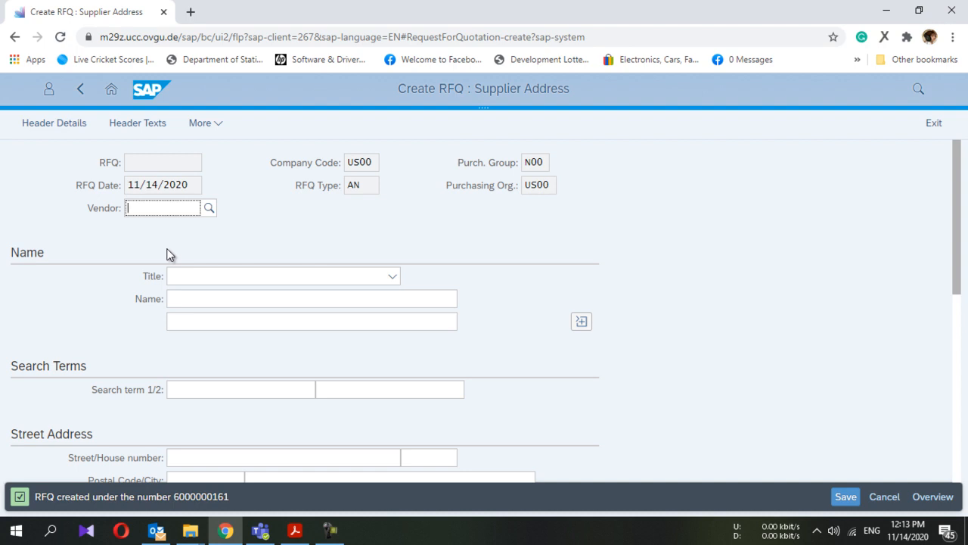
mouse_move(140, 249)
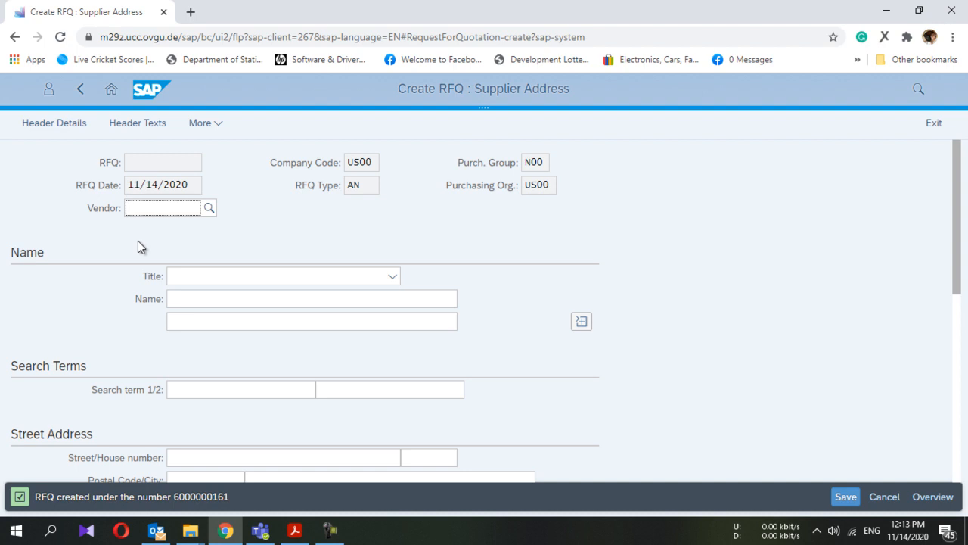
click(162, 207)
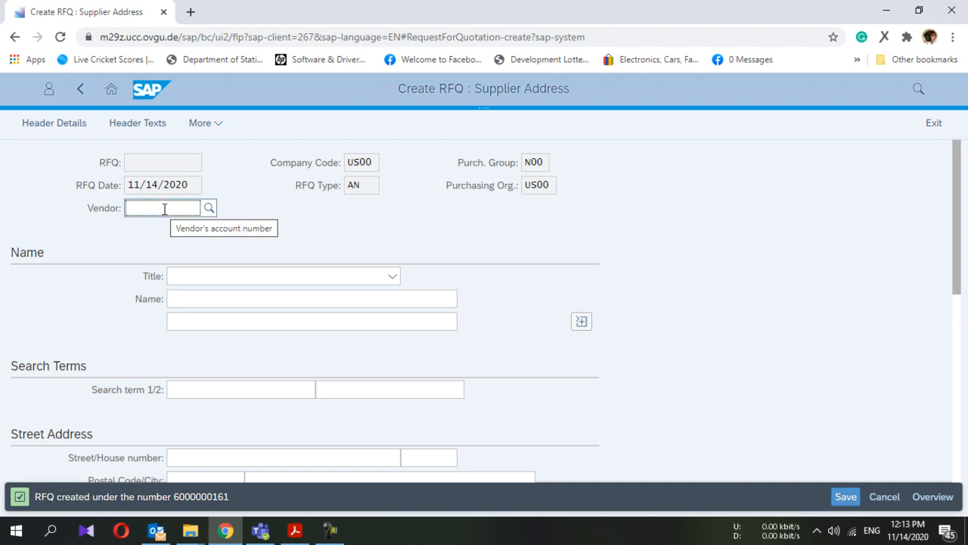
click(240, 389)
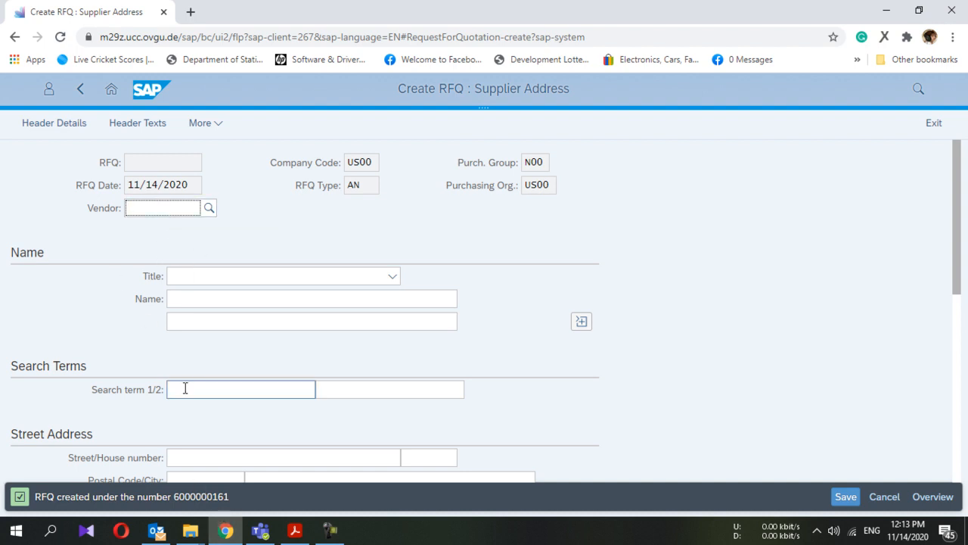
click(162, 207)
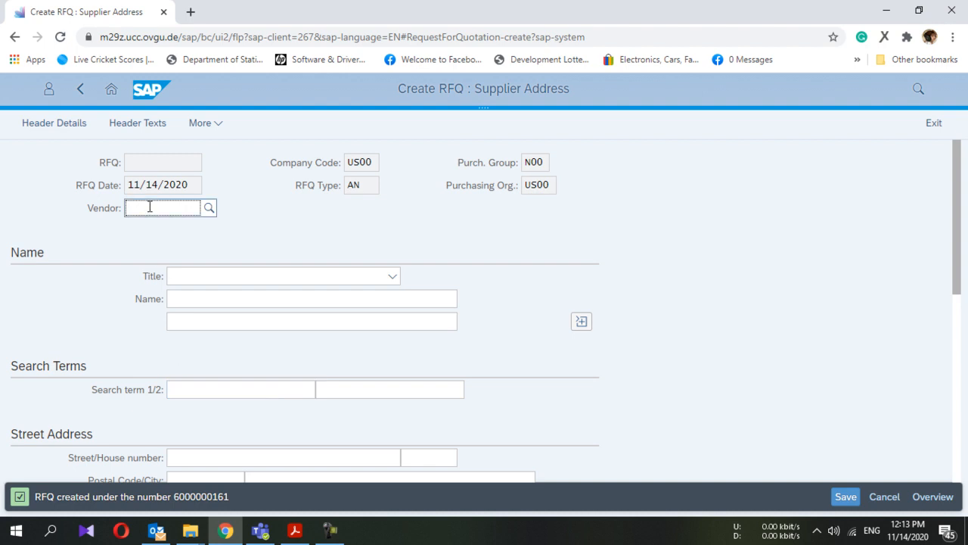
text(10300)
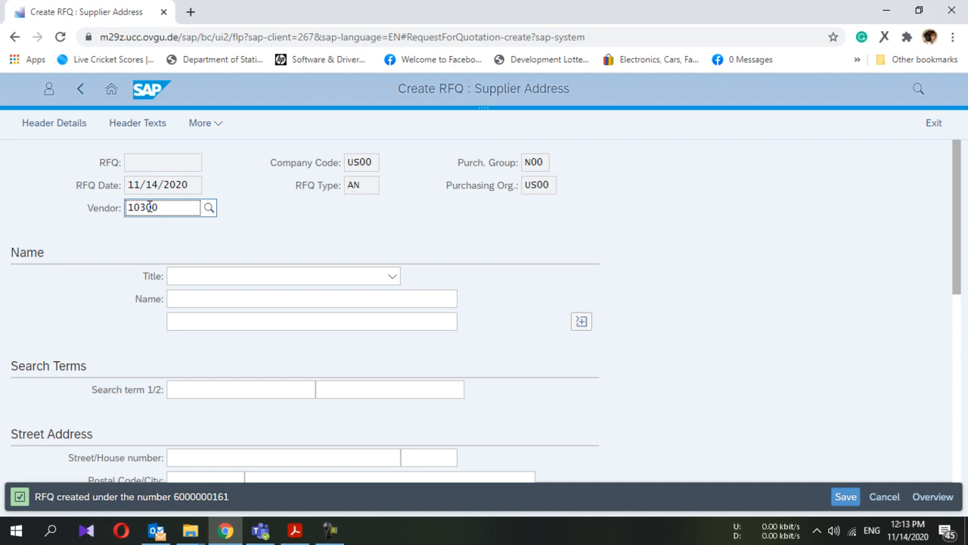
Step: Select vendor 103000 Dallas Bike Basics from the search, load its address, and save the RFQ
click(209, 207)
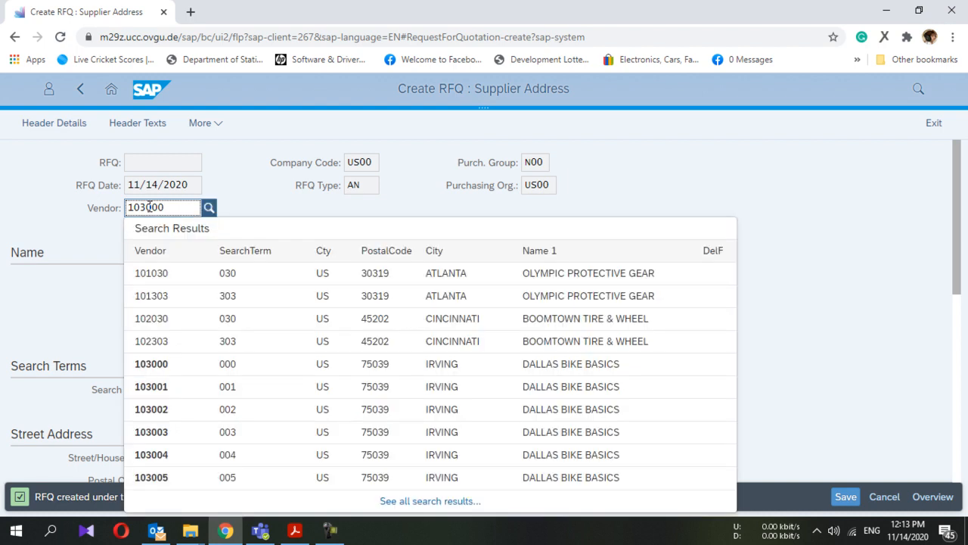
click(151, 364)
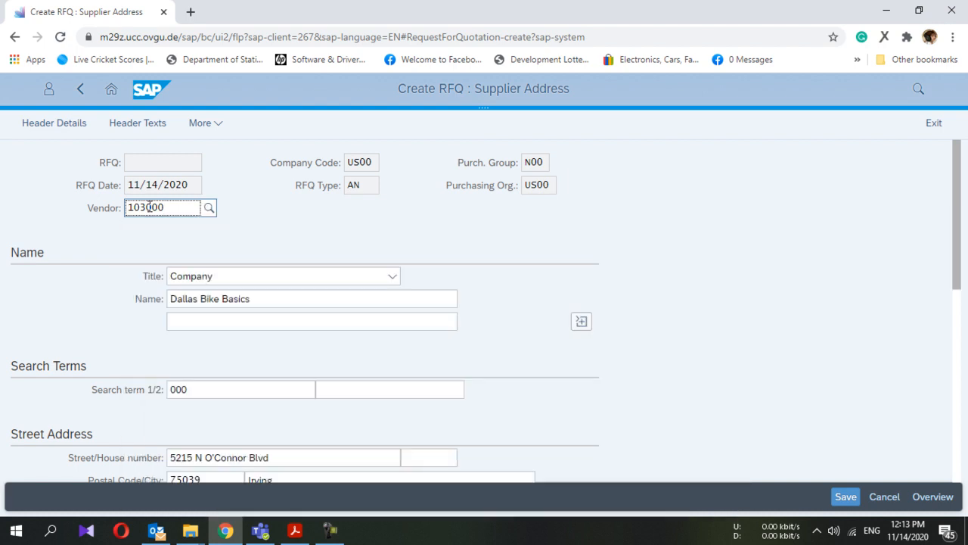
scroll(down, 3)
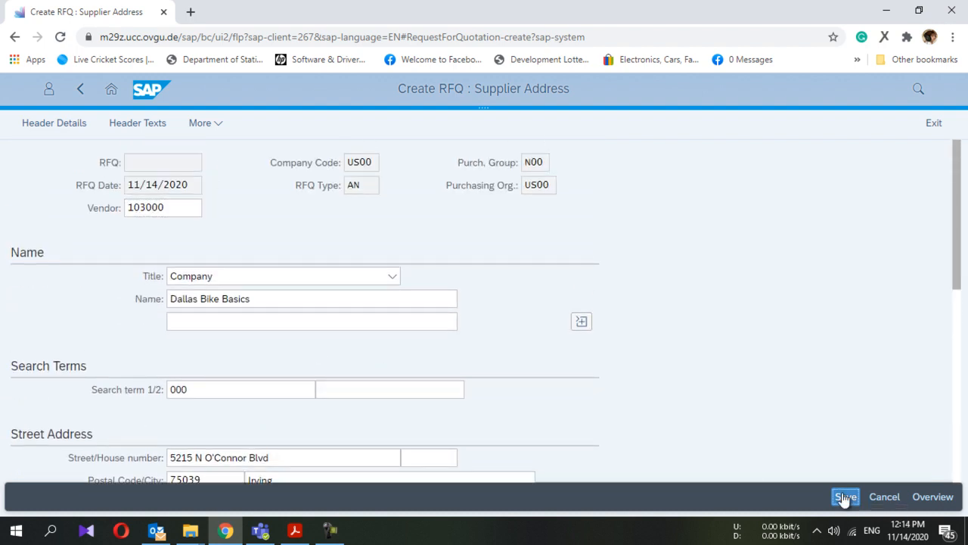
click(846, 496)
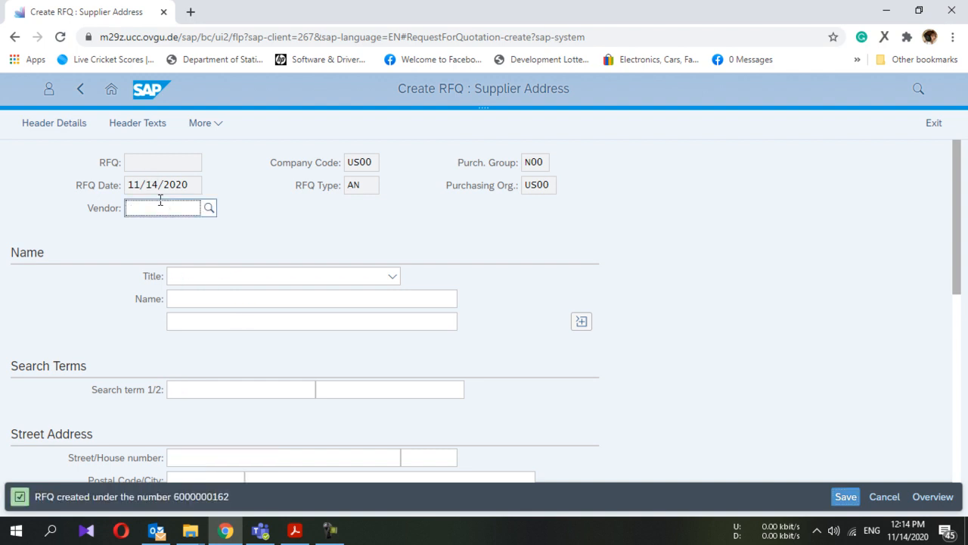
Step: Enter vendor 107000 to load Spy Gear's McLean address and save the RFQ
text(1)
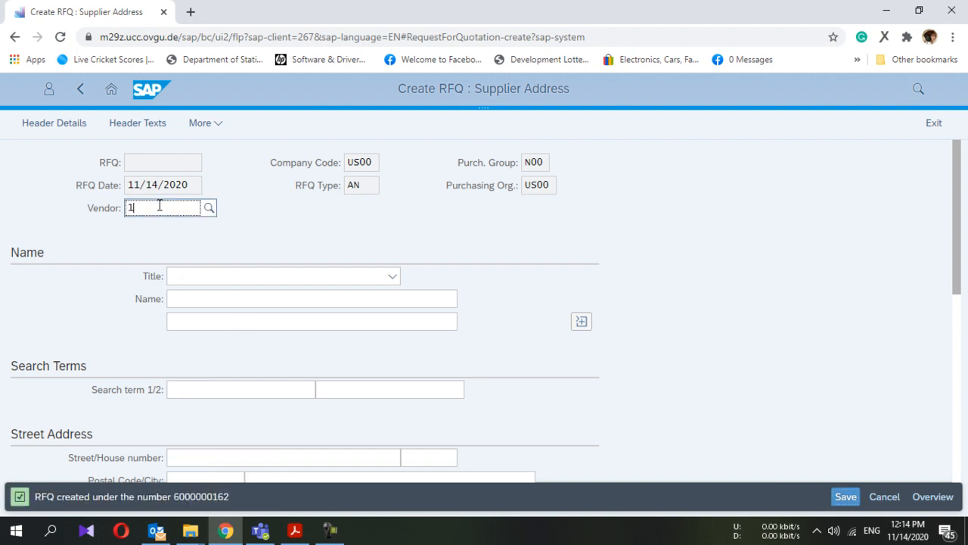
text(07000)
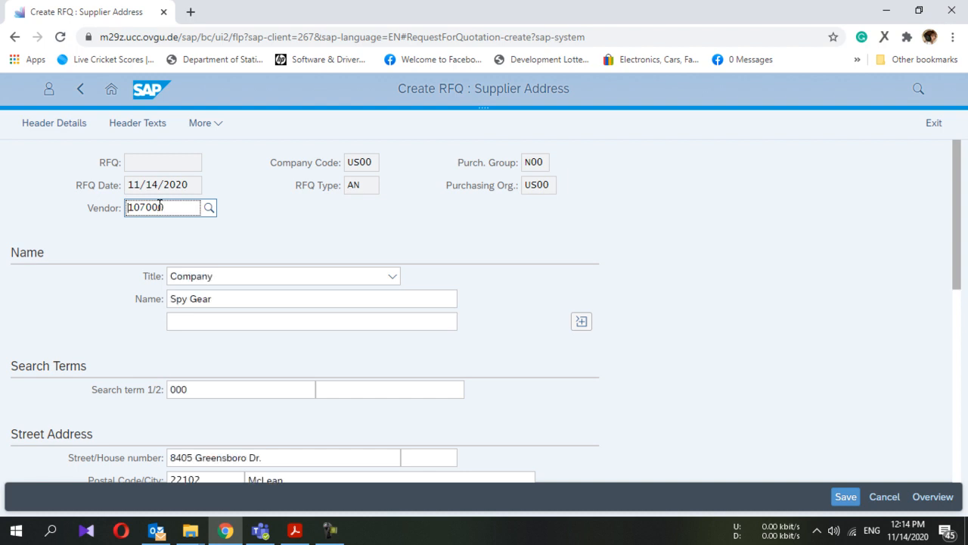
scroll(down, 3)
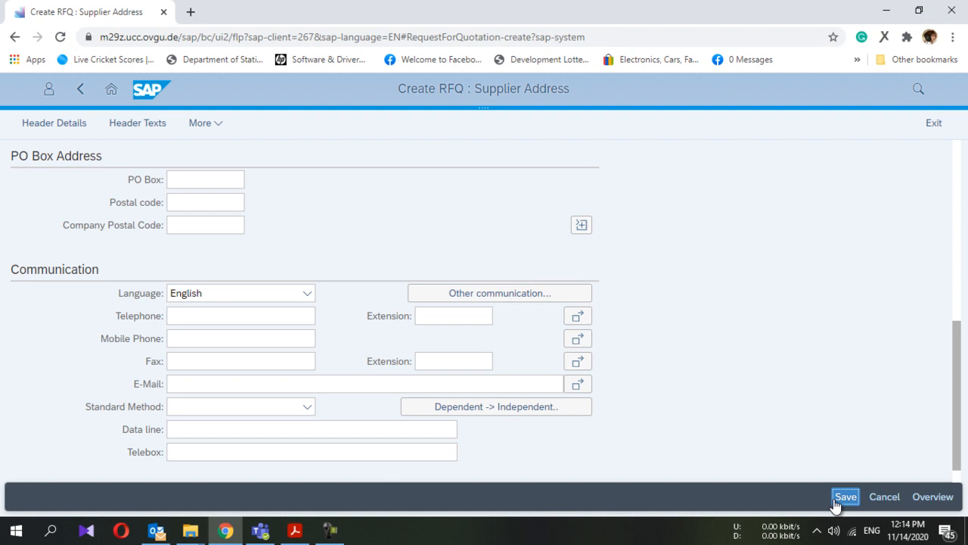
click(846, 497)
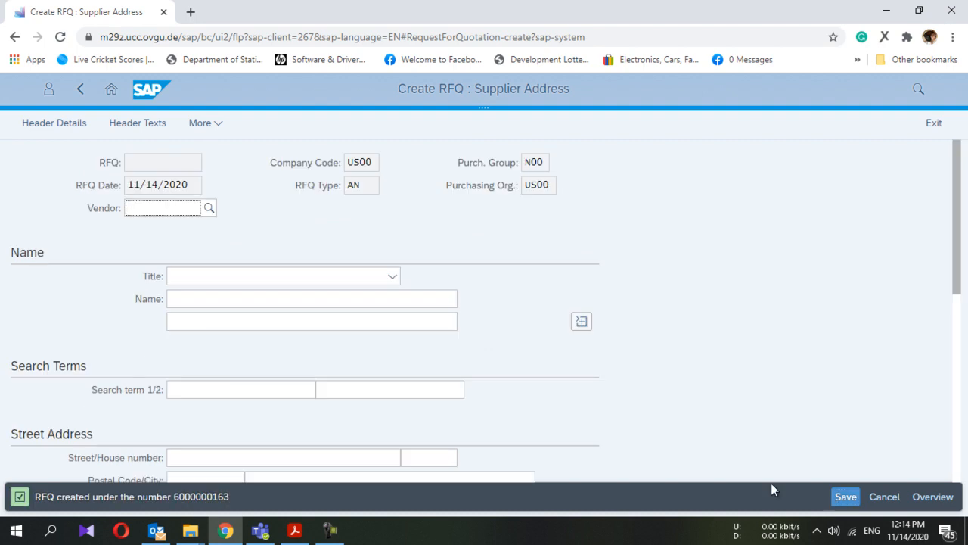
mouse_move(552, 413)
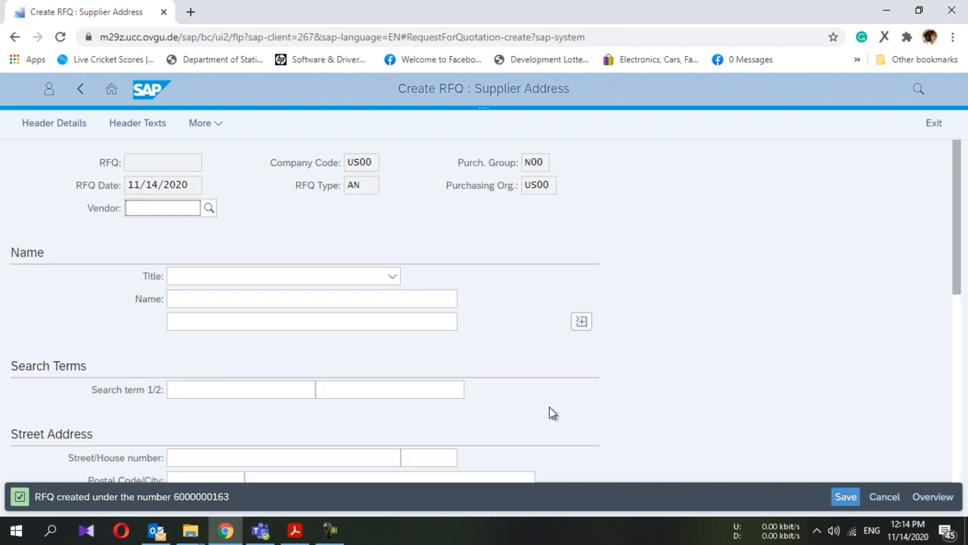
Step: Leave the blank supplier form for the launchpad home, triggering the unsaved-data warning
click(162, 207)
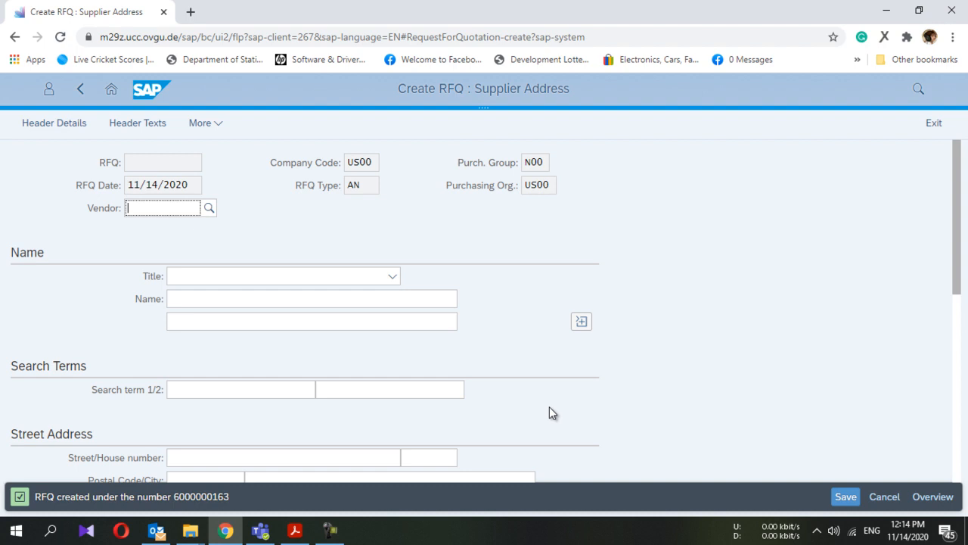
scroll(down, 3)
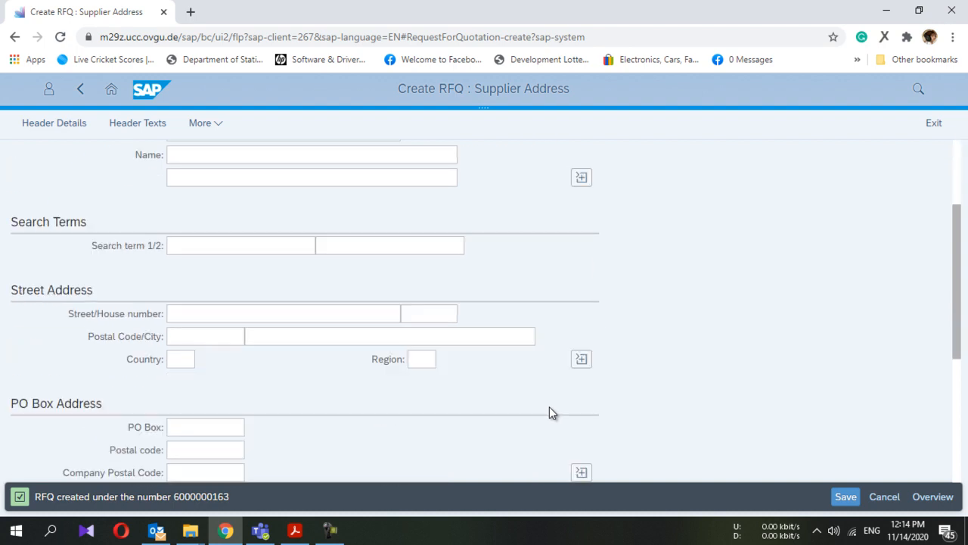
mouse_move(463, 285)
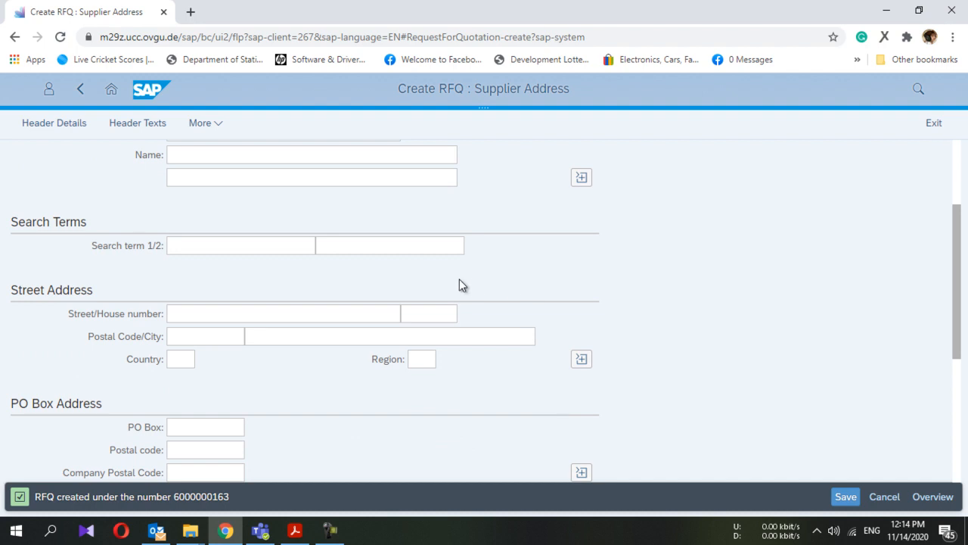
mouse_move(112, 89)
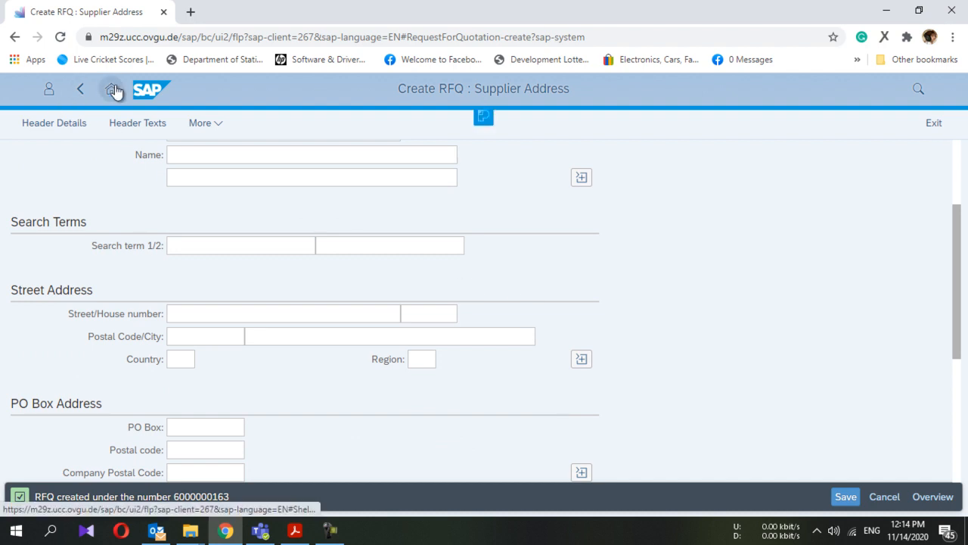
click(111, 88)
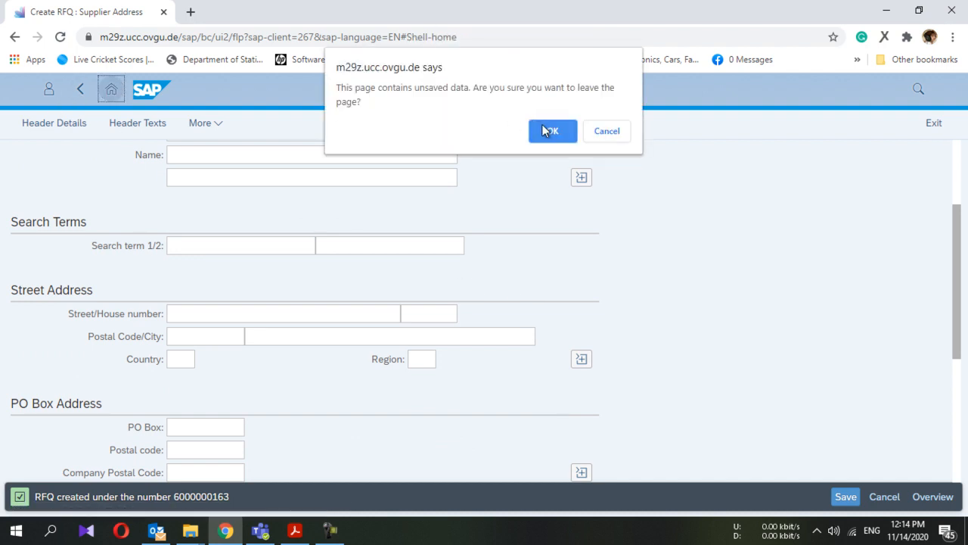
Step: Confirm the leave warning with OK to reach the Materials Management launchpad home
click(551, 130)
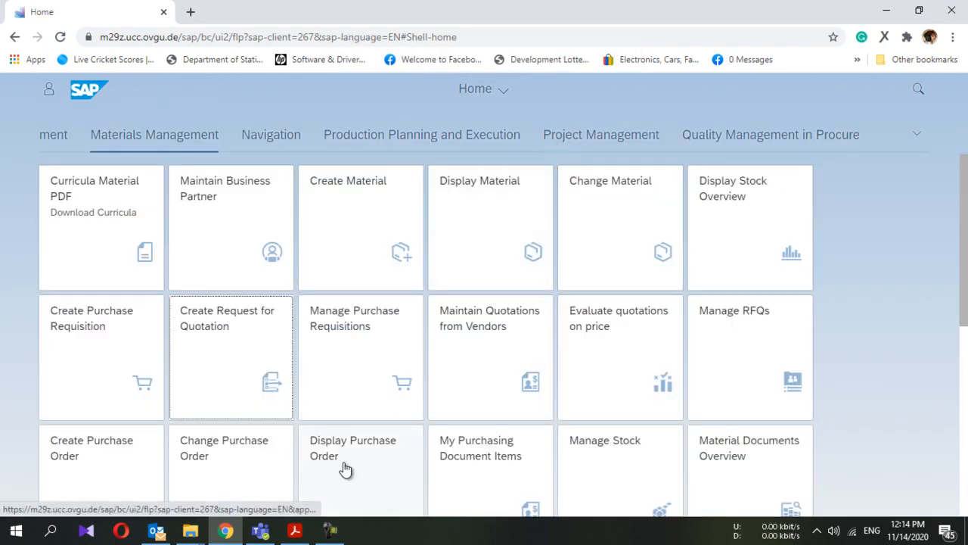
mouse_move(353, 448)
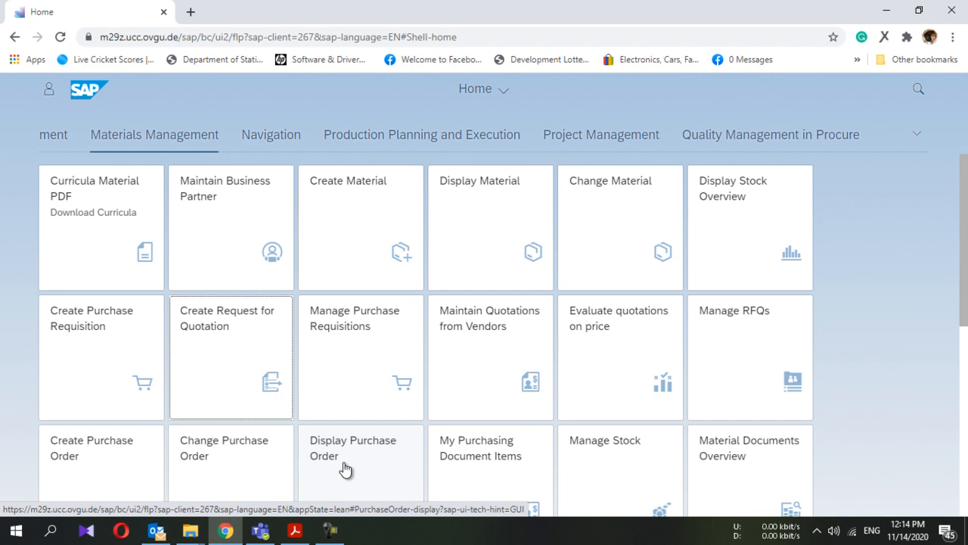